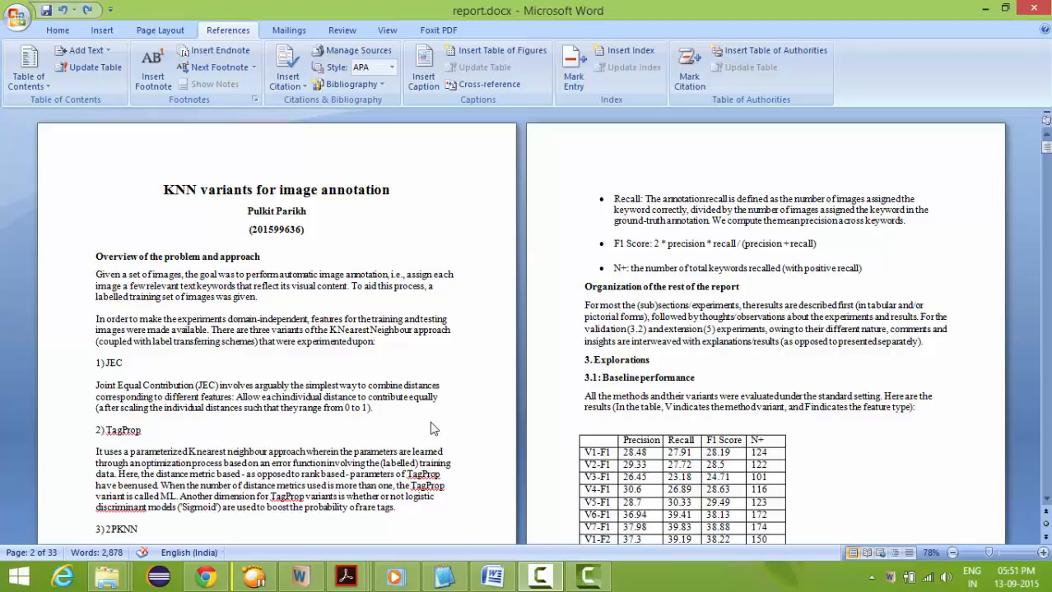
Scroll past the bar charts through Thoughts/observations and 3.2 Role of Validation to the label frequency chart
{"action": "scroll", "scroll_direction": "down", "scroll_amount": 3}
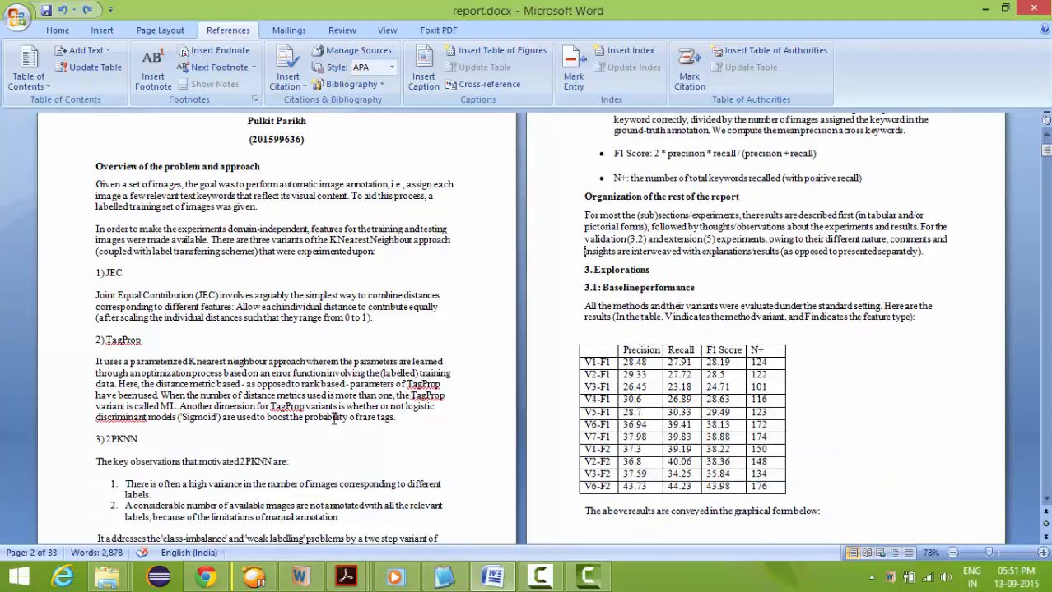
{"action": "scroll", "scroll_direction": "down", "scroll_amount": 3}
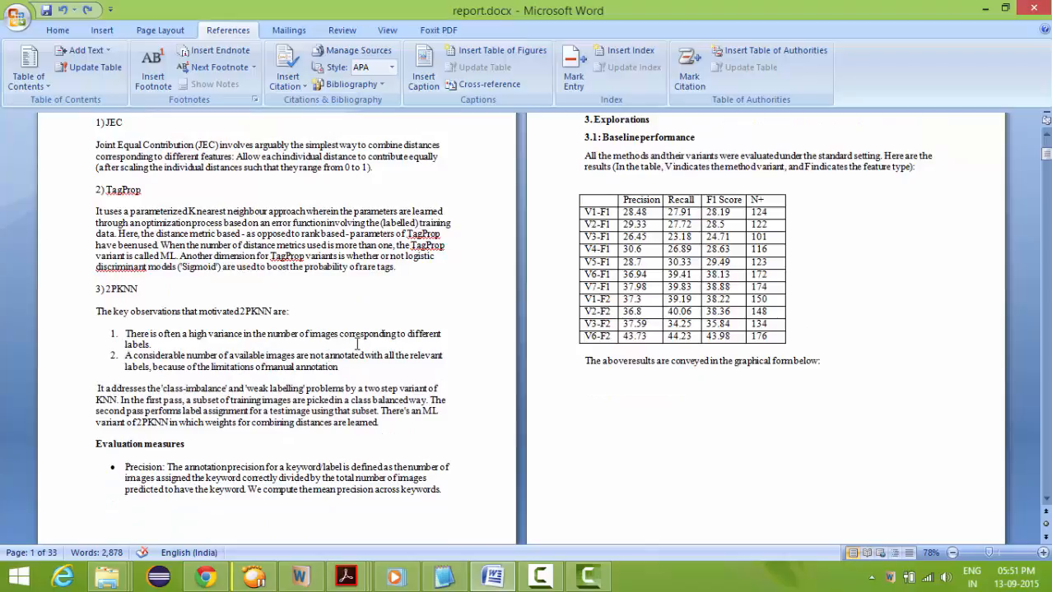
{"action": "scroll", "scroll_direction": "up", "scroll_amount": 3}
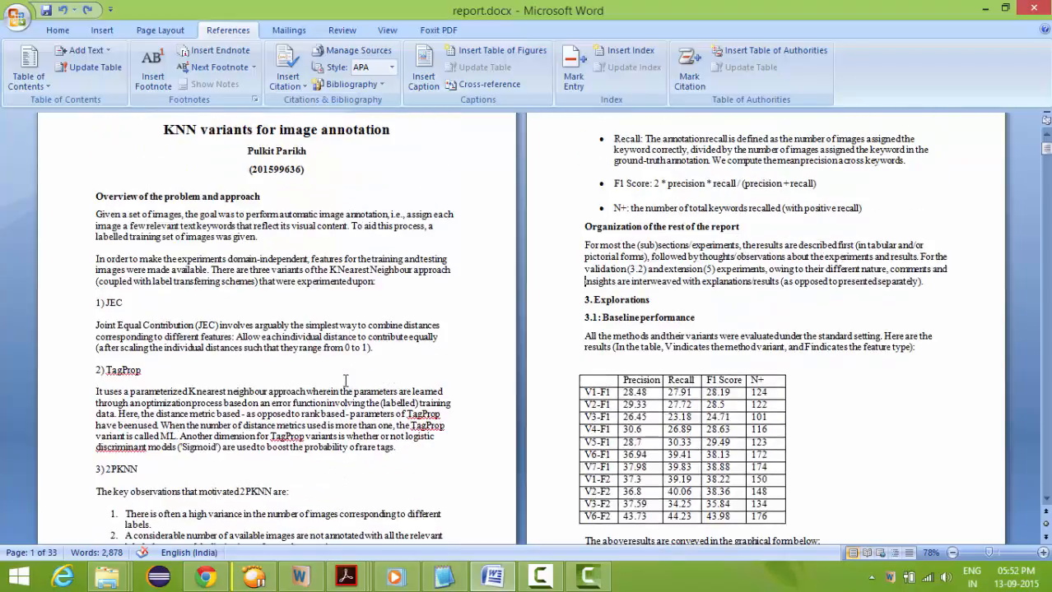
{"action": "scroll", "scroll_direction": "down", "scroll_amount": 3}
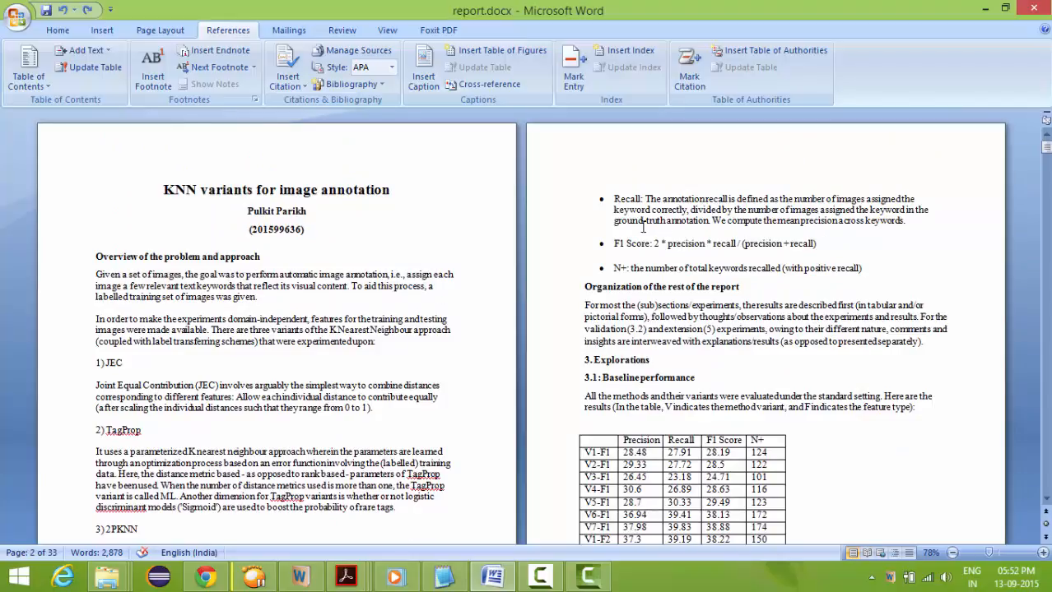
{"action": "scroll", "scroll_direction": "down", "scroll_amount": 3}
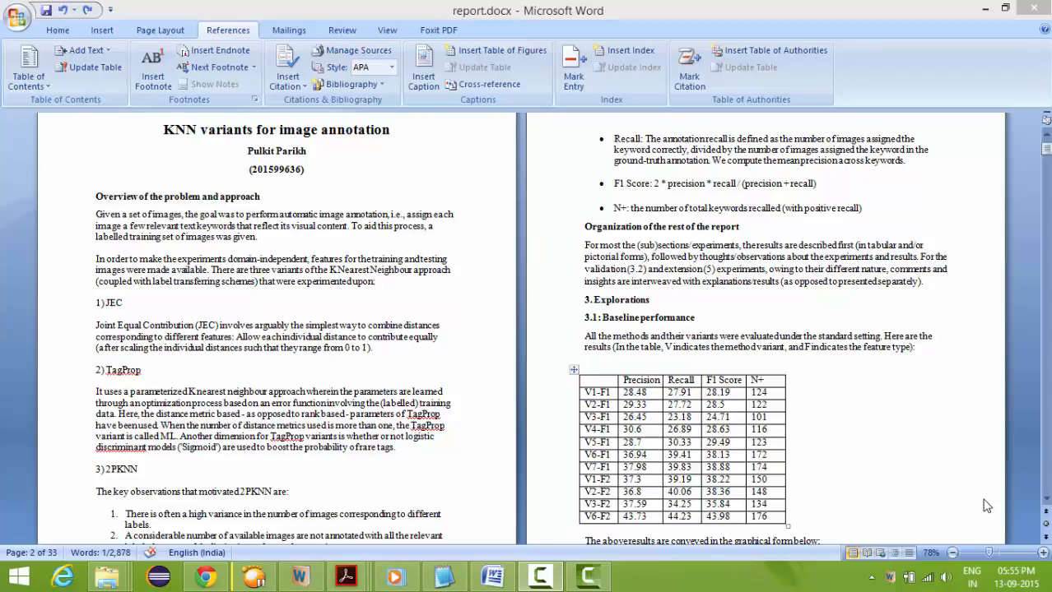
{"action": "mouse_move", "coordinate": [462, 303]}
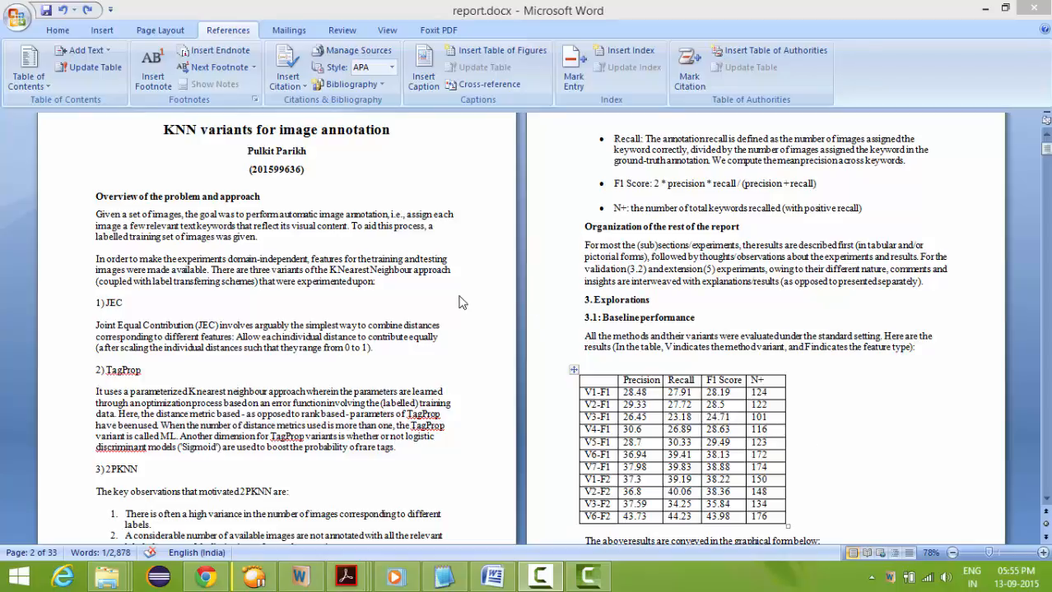
{"action": "scroll", "scroll_direction": "down", "scroll_amount": 3}
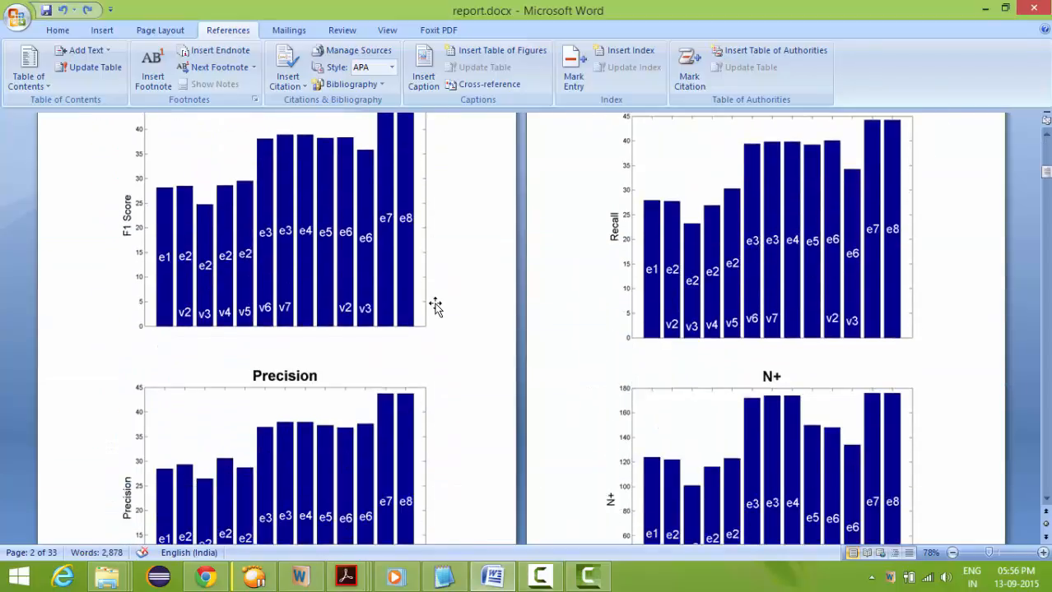
{"action": "scroll", "scroll_direction": "down", "scroll_amount": 3}
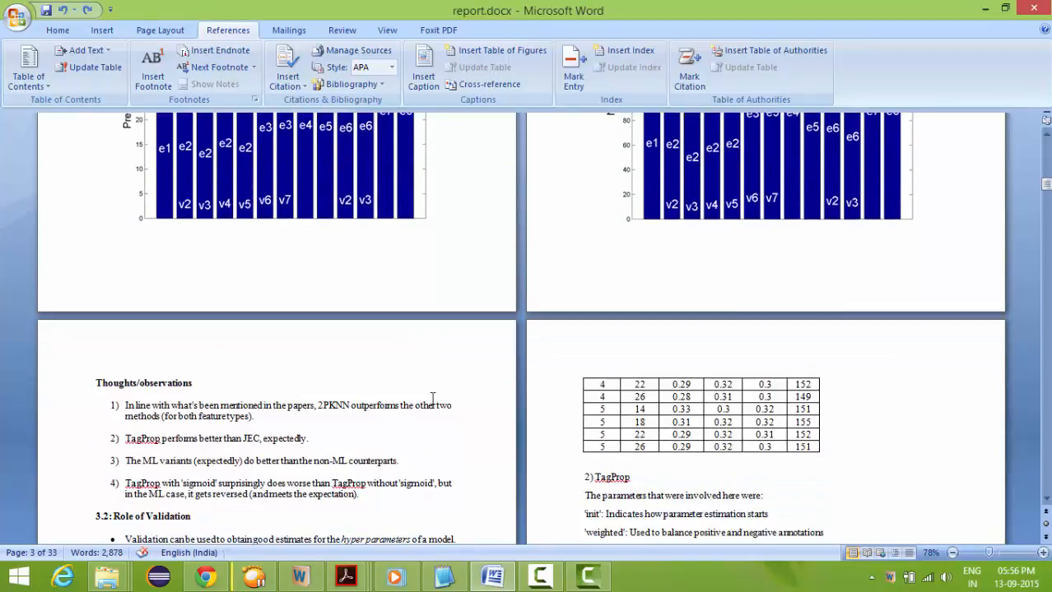
{"action": "mouse_move", "coordinate": [467, 408]}
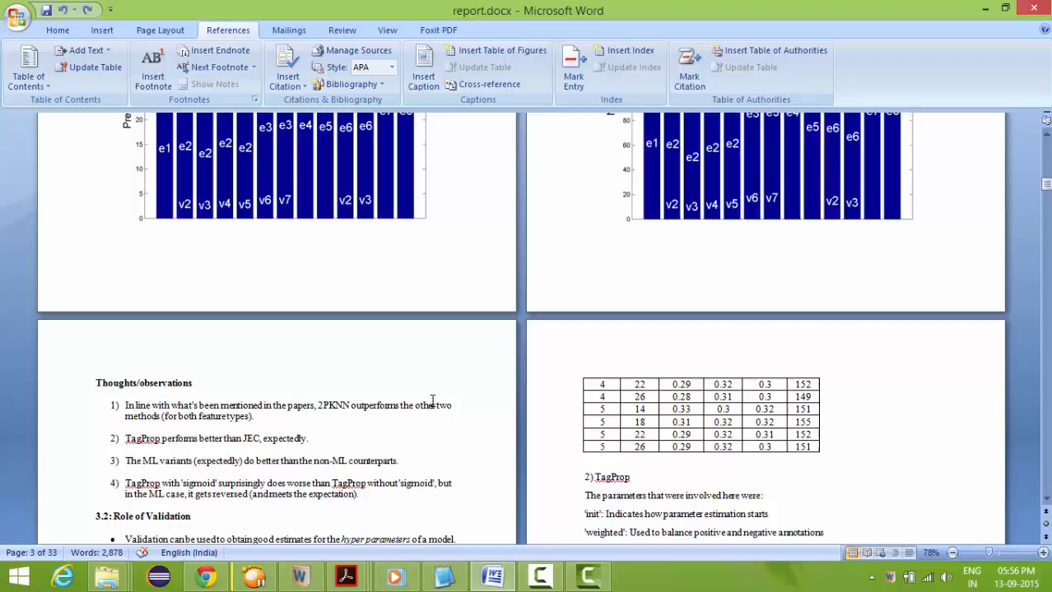
{"action": "mouse_move", "coordinate": [447, 383]}
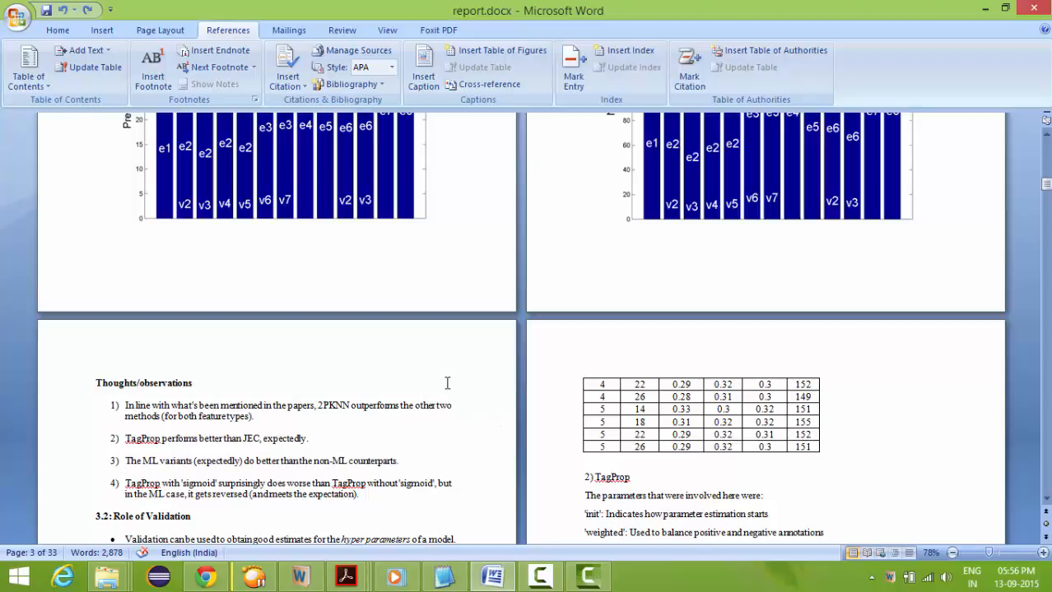
{"action": "scroll", "scroll_direction": "up", "scroll_amount": 3}
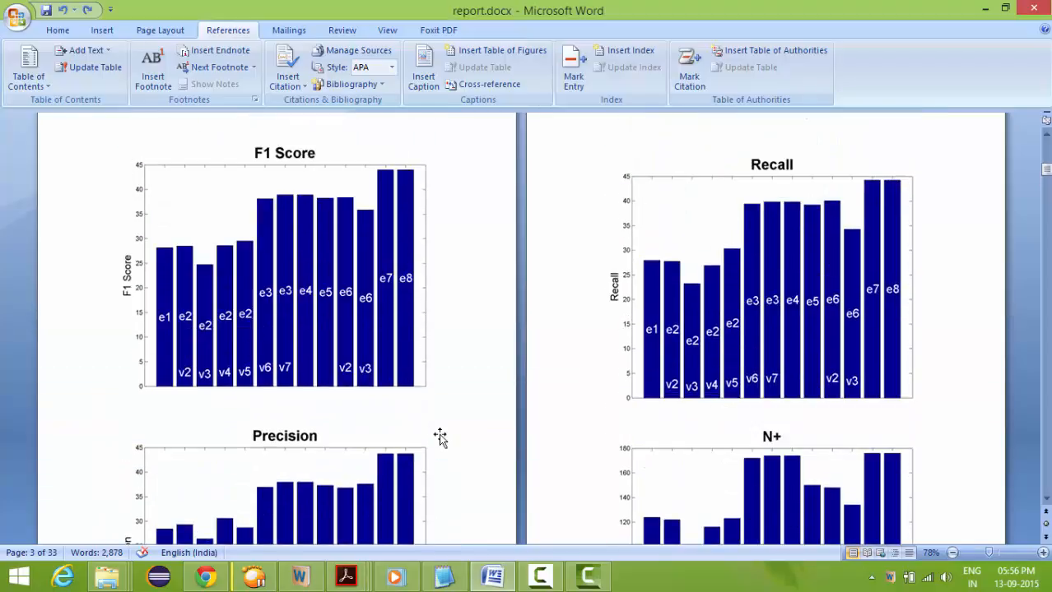
{"action": "mouse_move", "coordinate": [257, 346]}
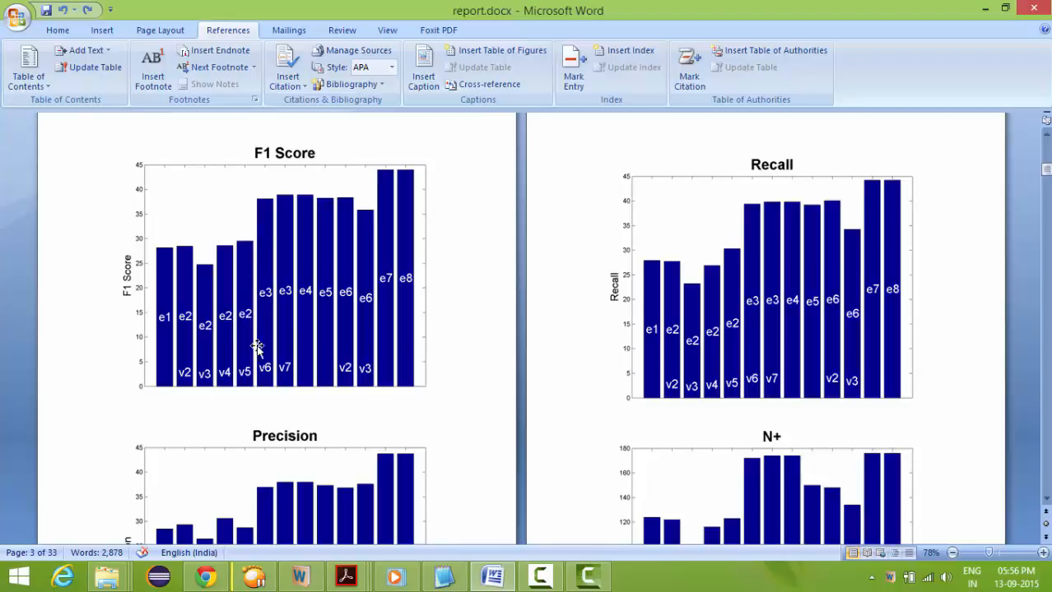
{"action": "mouse_move", "coordinate": [273, 365]}
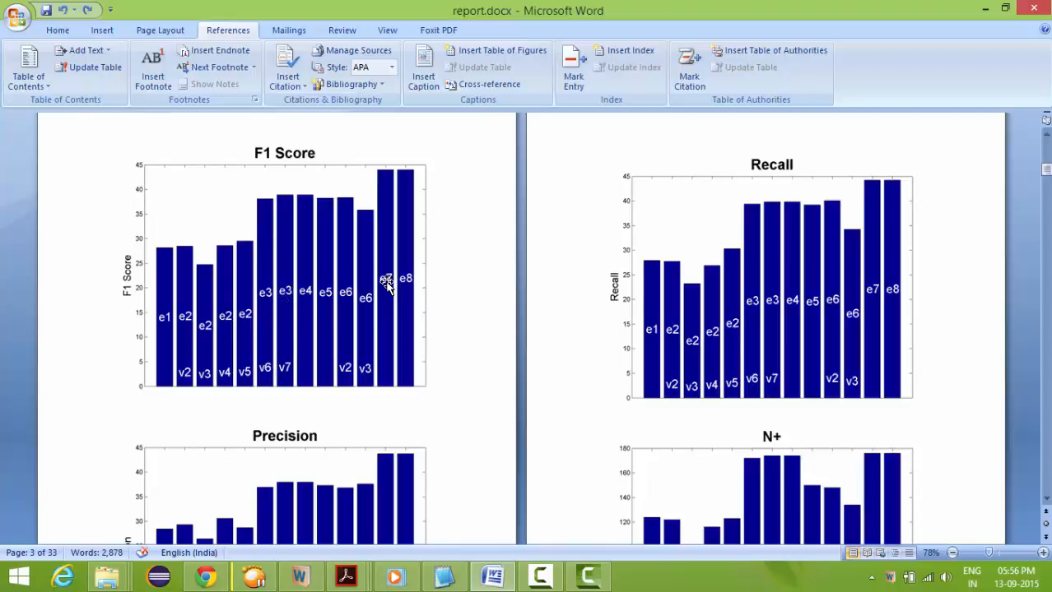
{"action": "mouse_move", "coordinate": [319, 216]}
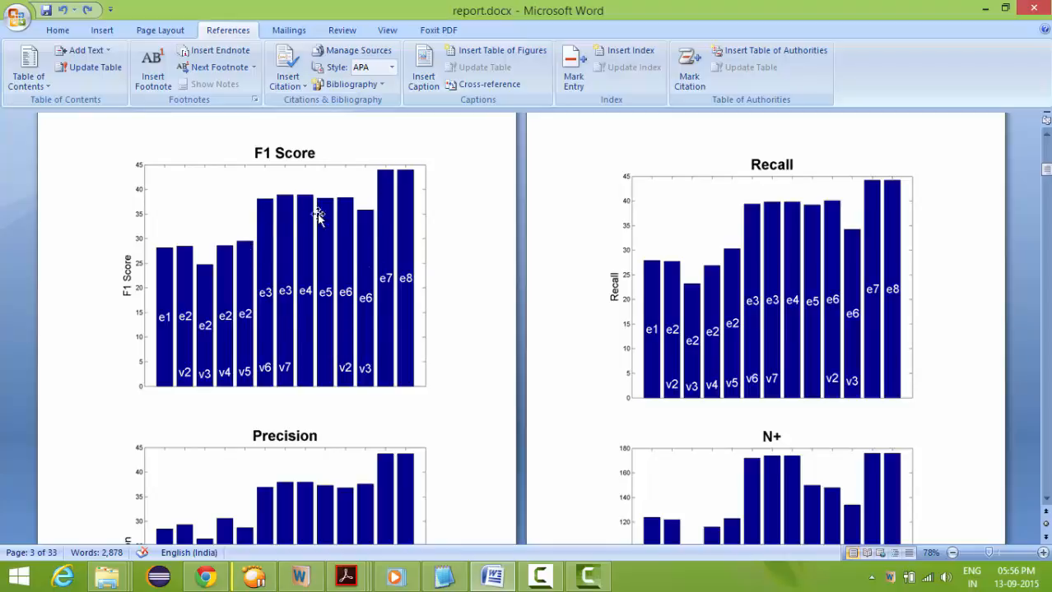
{"action": "mouse_move", "coordinate": [405, 366]}
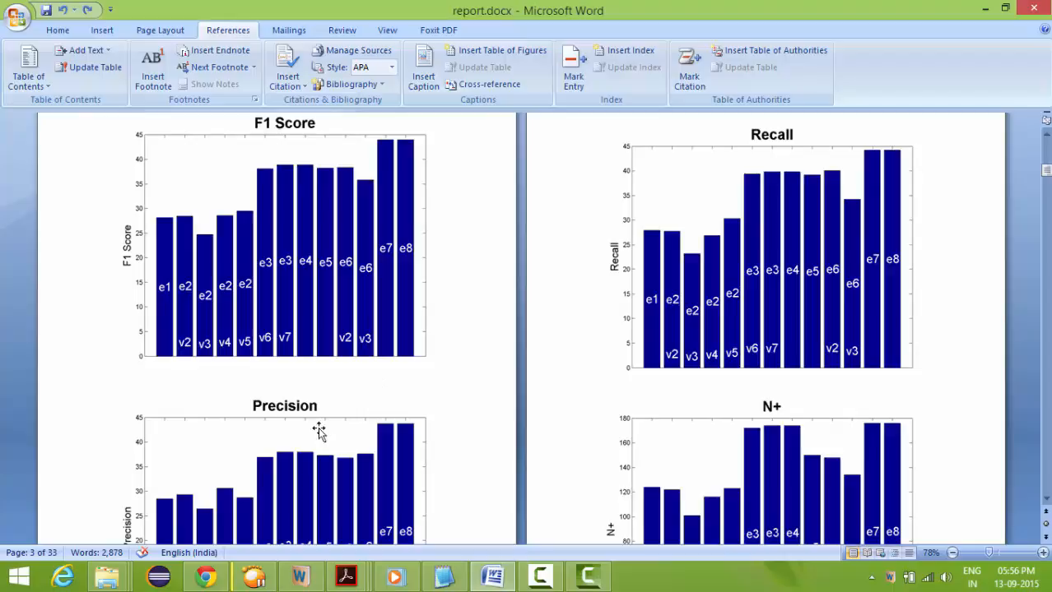
{"action": "scroll", "scroll_direction": "down", "scroll_amount": 3}
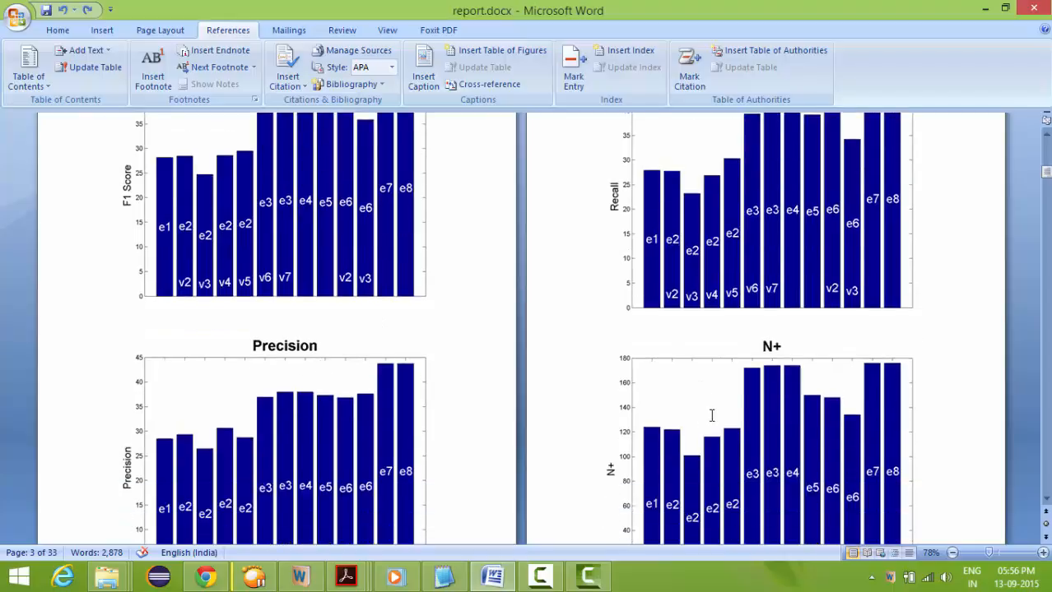
{"action": "scroll", "scroll_direction": "down", "scroll_amount": 3}
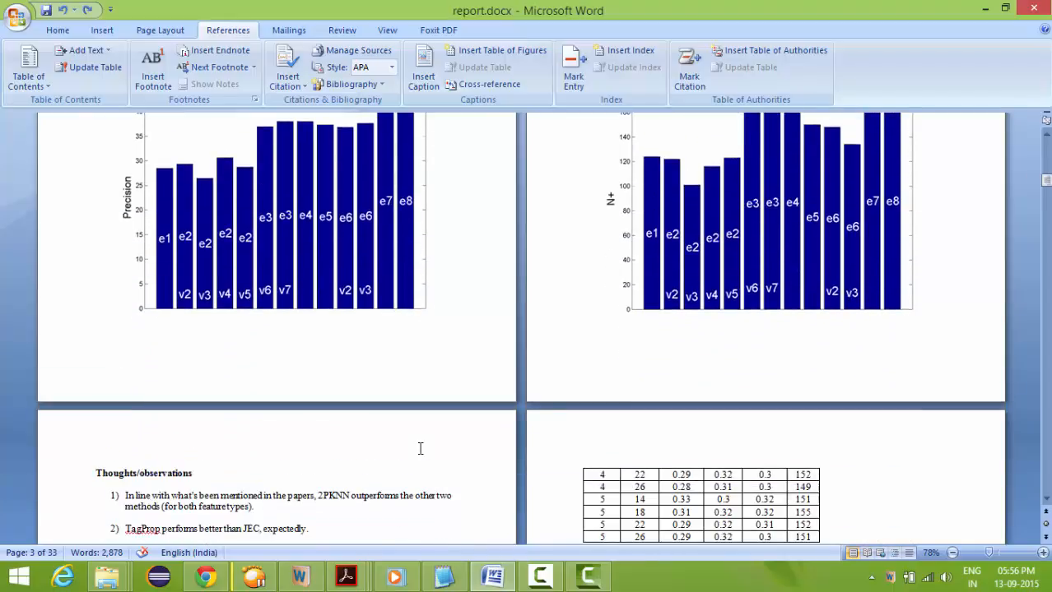
{"action": "scroll", "scroll_direction": "down", "scroll_amount": 3}
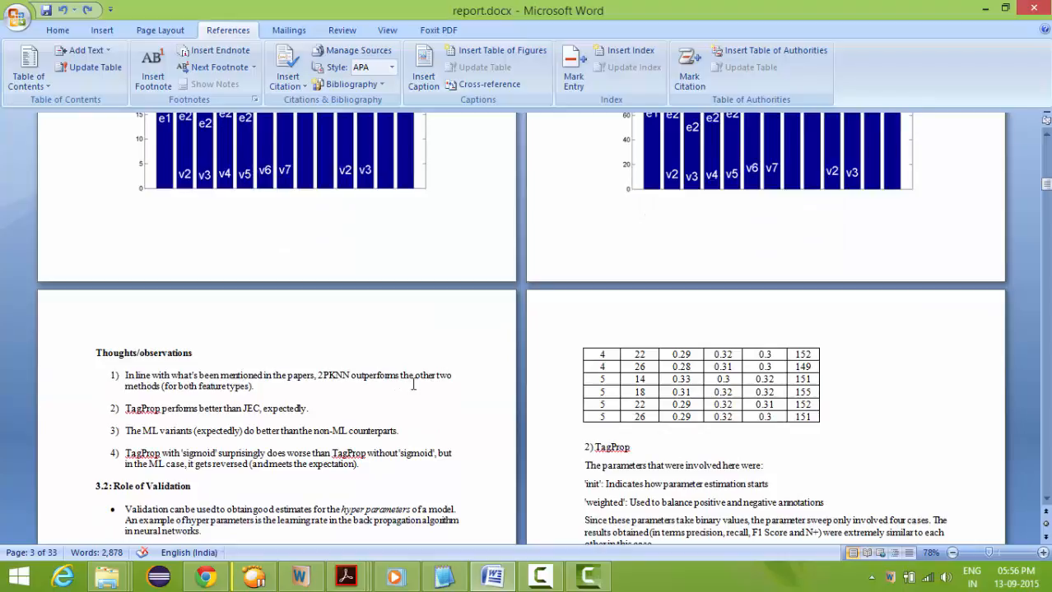
{"action": "mouse_move", "coordinate": [447, 411]}
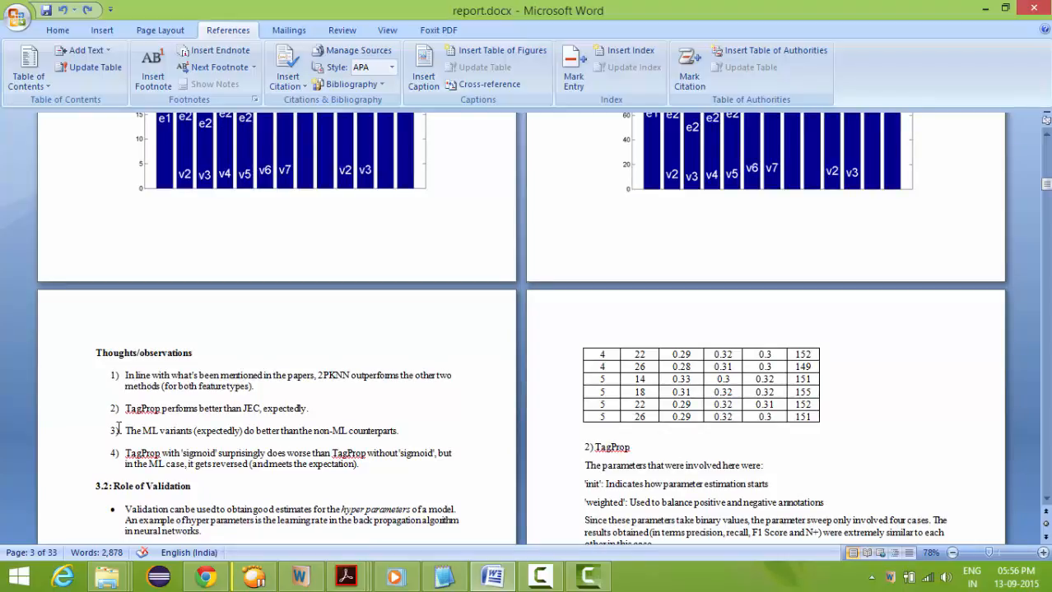
{"action": "mouse_move", "coordinate": [306, 449]}
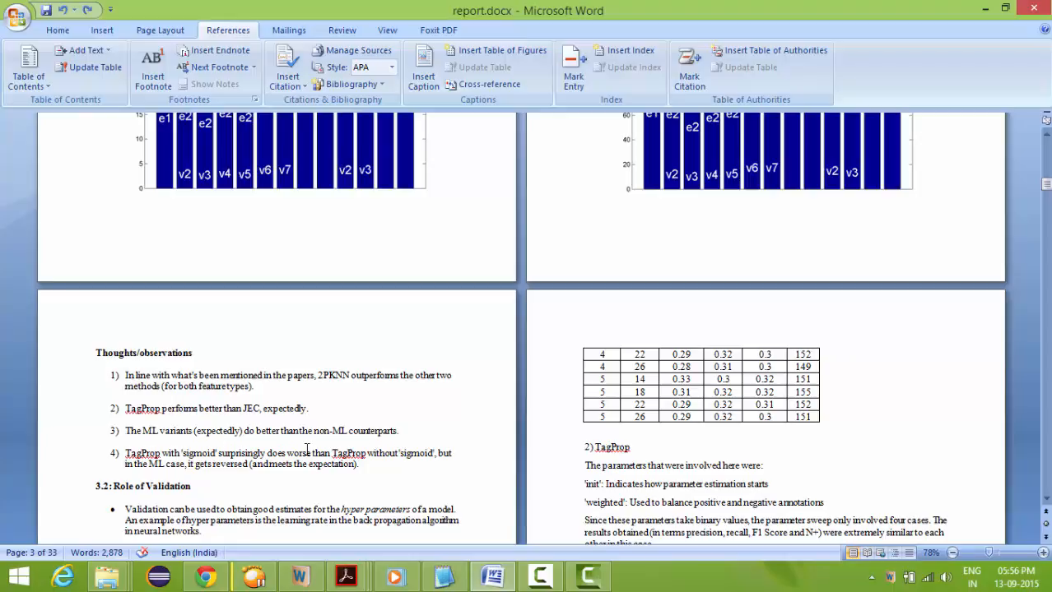
{"action": "mouse_move", "coordinate": [381, 438]}
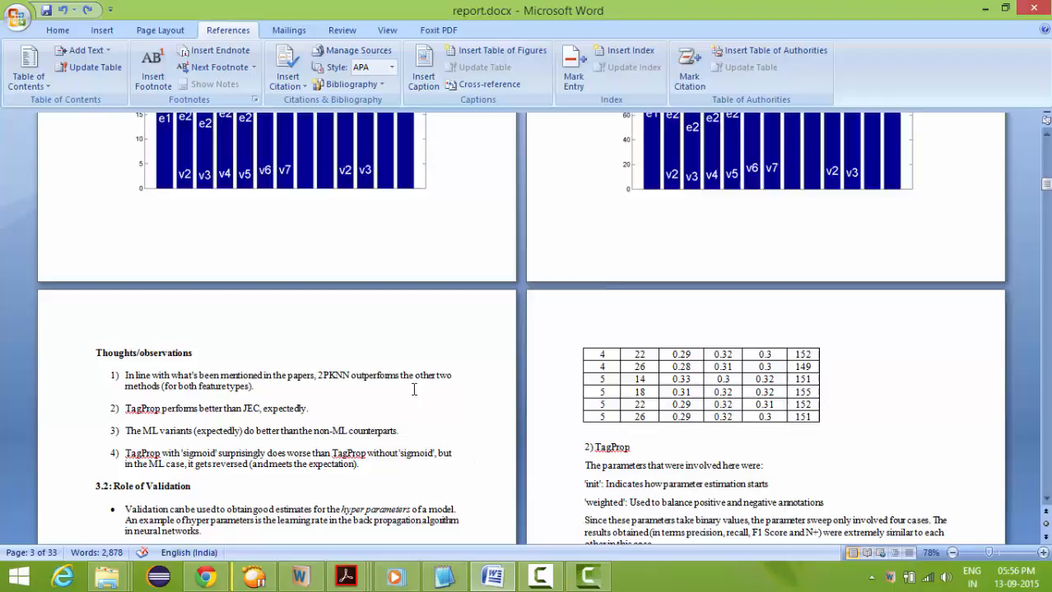
{"action": "scroll", "scroll_direction": "down", "scroll_amount": 3}
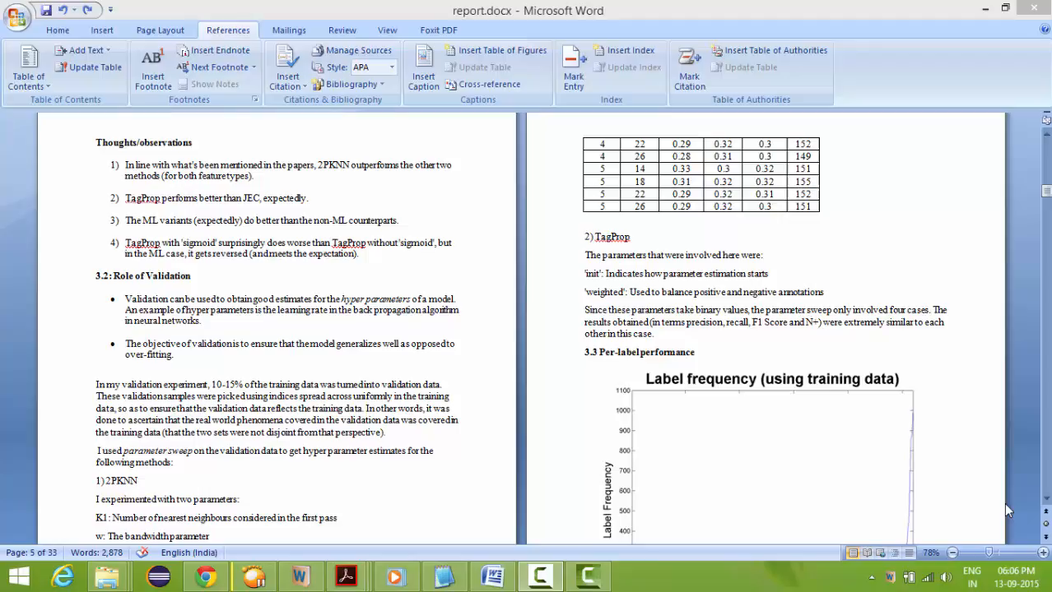
Scroll to the full Label frequency chart and switch the ribbon back to Home
{"action": "scroll", "scroll_direction": "down", "scroll_amount": 3}
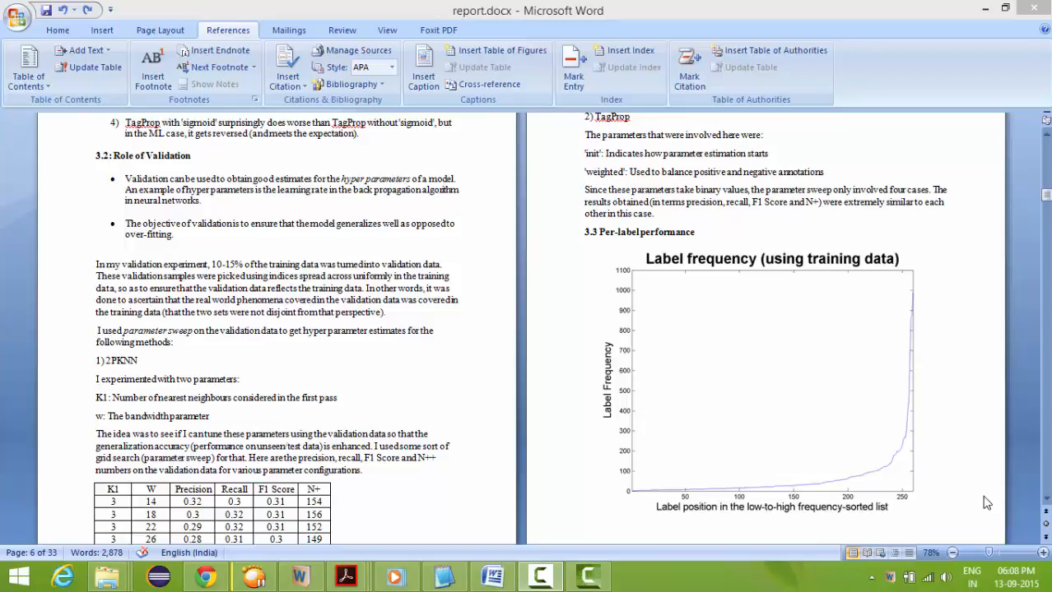
{"action": "mouse_move", "coordinate": [695, 391]}
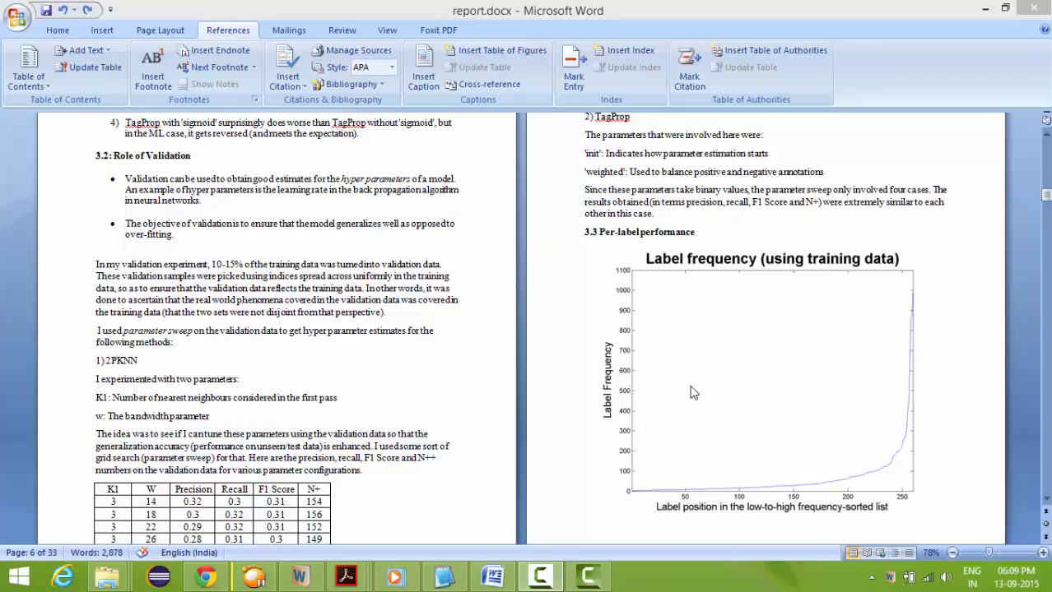
{"action": "left_click", "coordinate": [56, 30]}
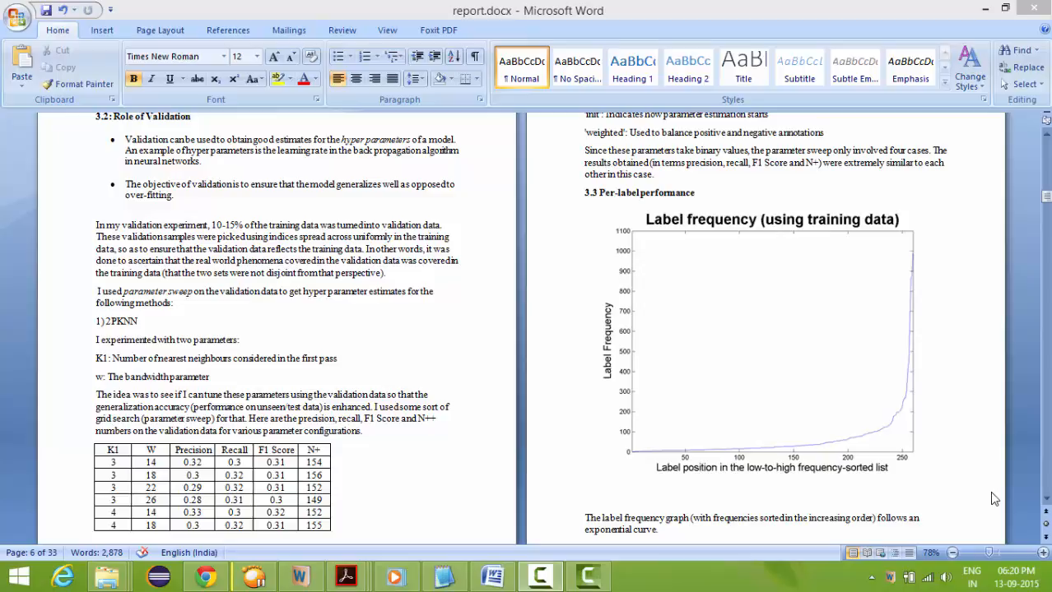
Scroll through the 3.4 Quantitative analysis image cases down to the 4.1 Analyzing class imbalance heading
{"action": "scroll", "scroll_direction": "down", "scroll_amount": 3}
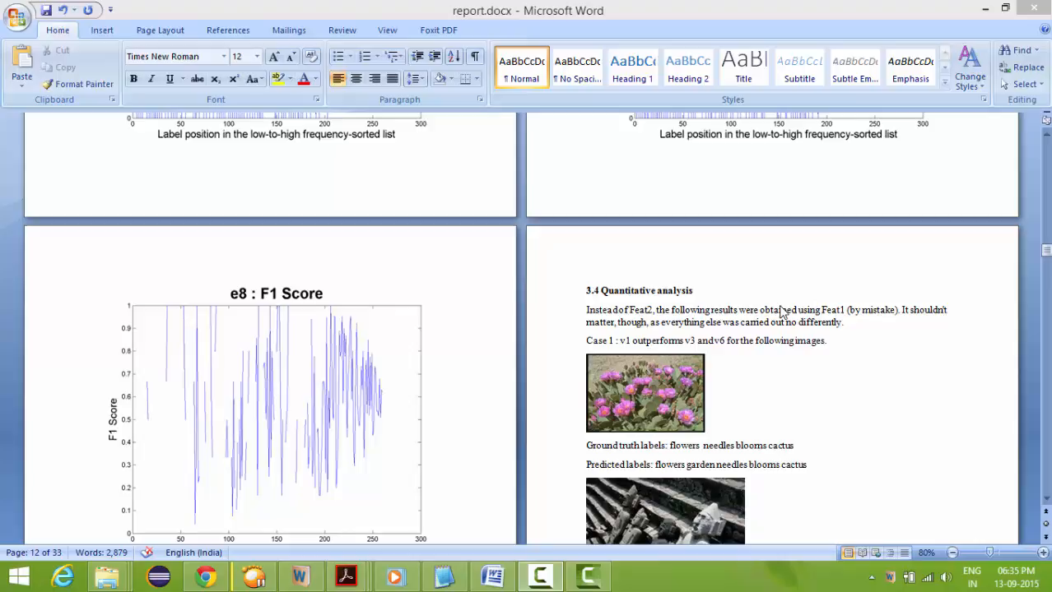
{"action": "mouse_move", "coordinate": [691, 452]}
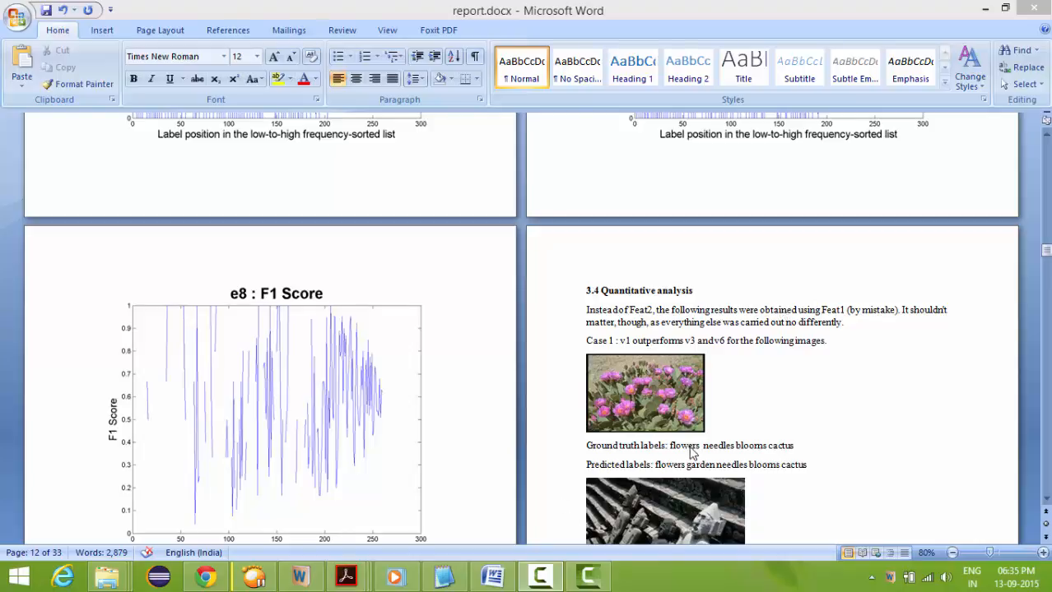
{"action": "mouse_move", "coordinate": [760, 454]}
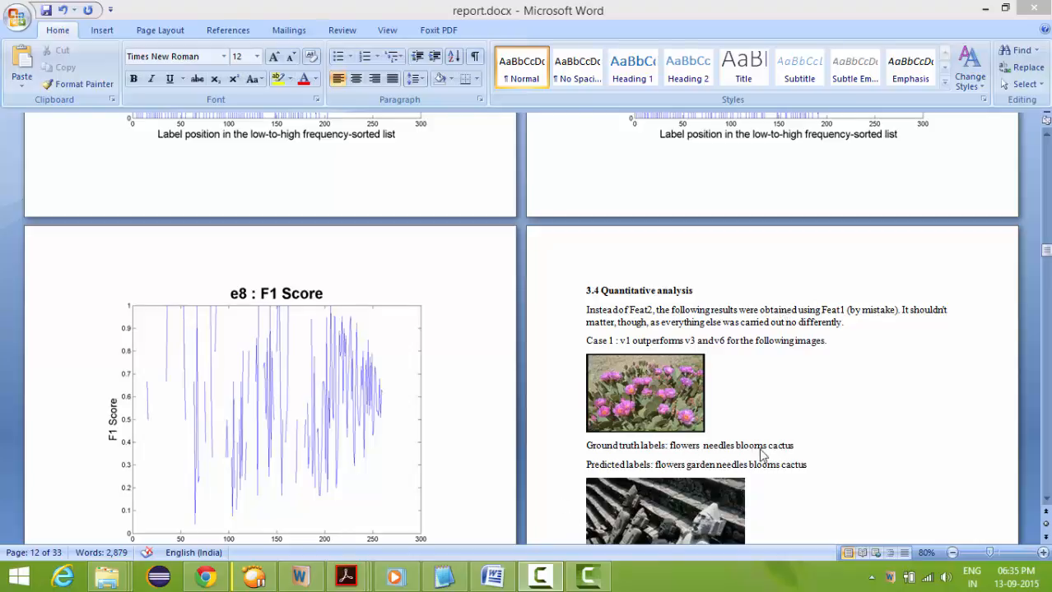
{"action": "mouse_move", "coordinate": [717, 330]}
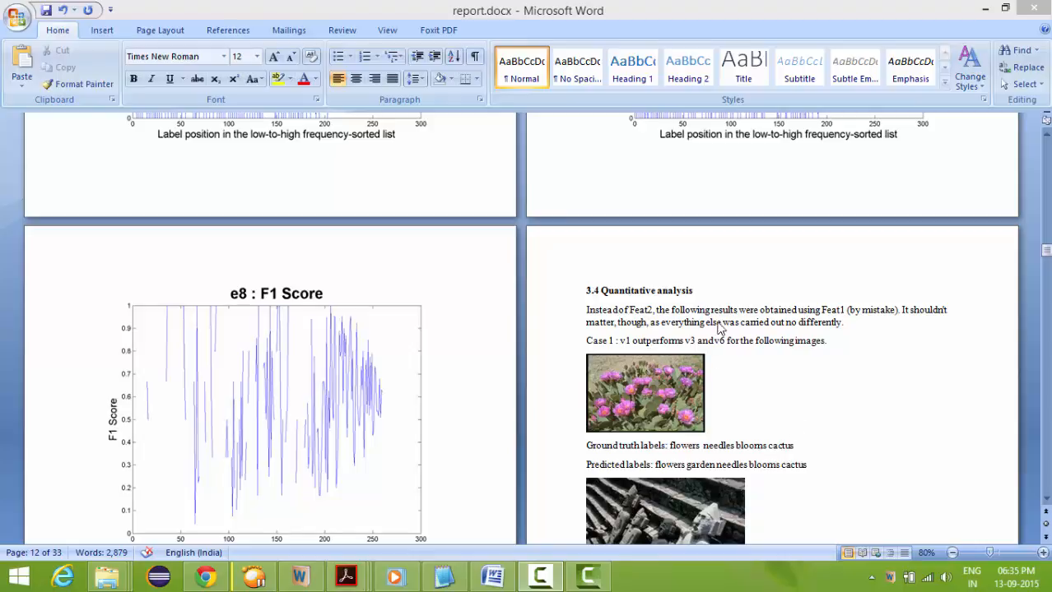
{"action": "mouse_move", "coordinate": [760, 304]}
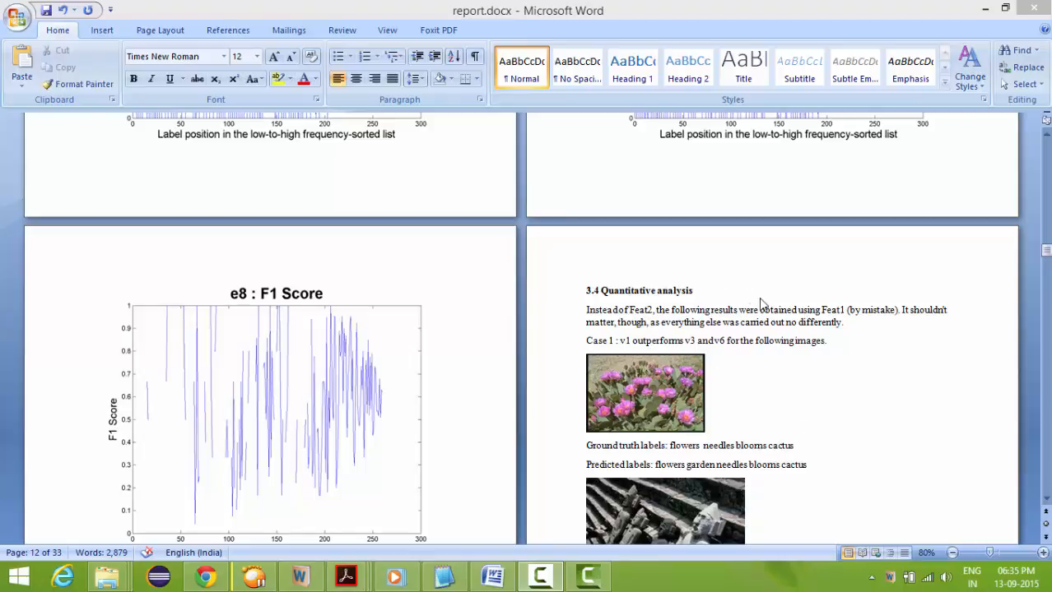
{"action": "scroll", "scroll_direction": "down", "scroll_amount": 3}
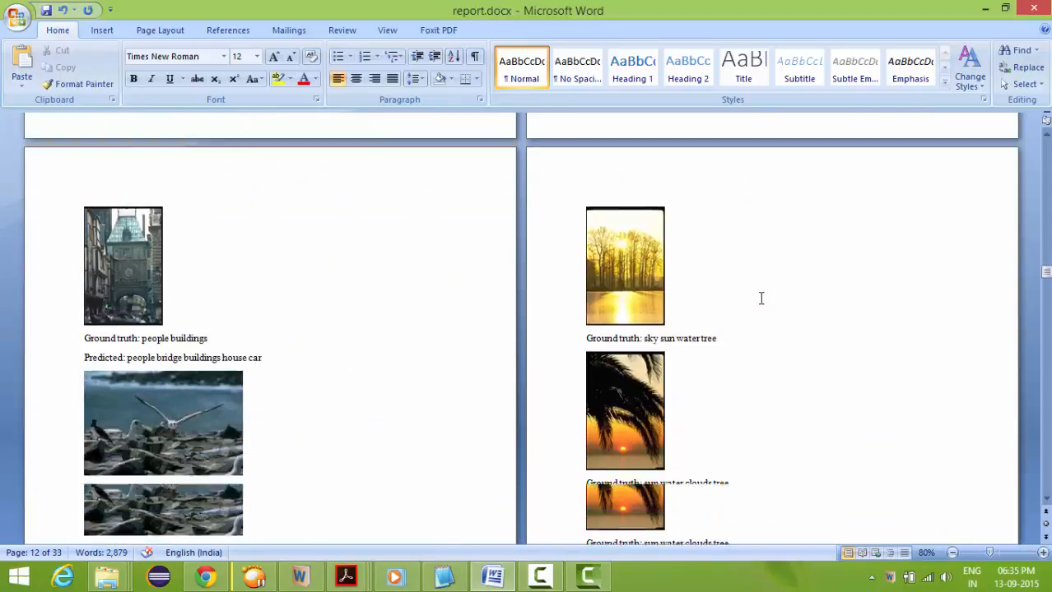
{"action": "scroll", "scroll_direction": "down", "scroll_amount": 3}
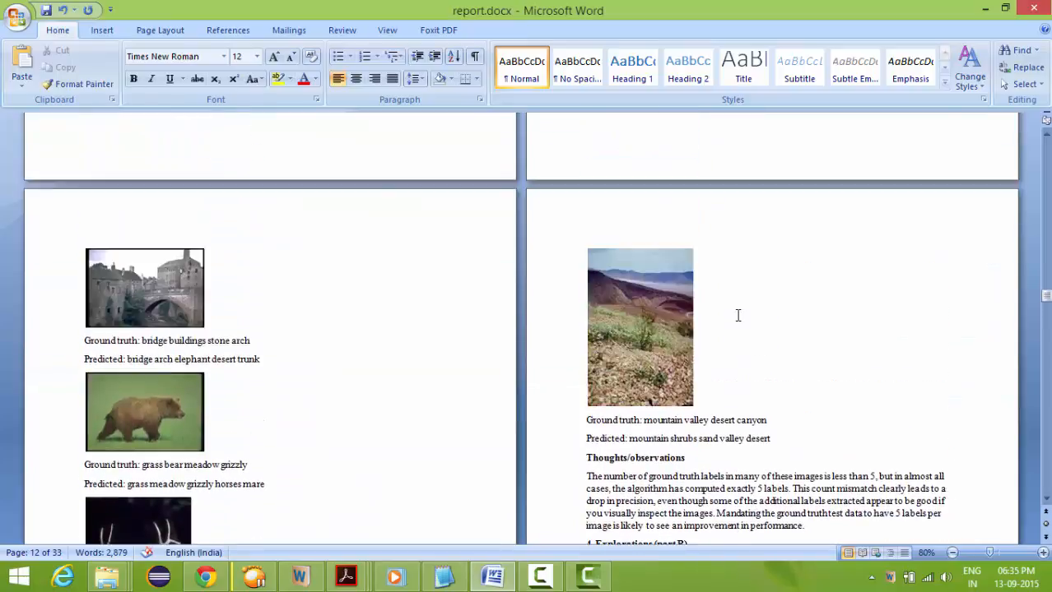
{"action": "scroll", "scroll_direction": "down", "scroll_amount": 3}
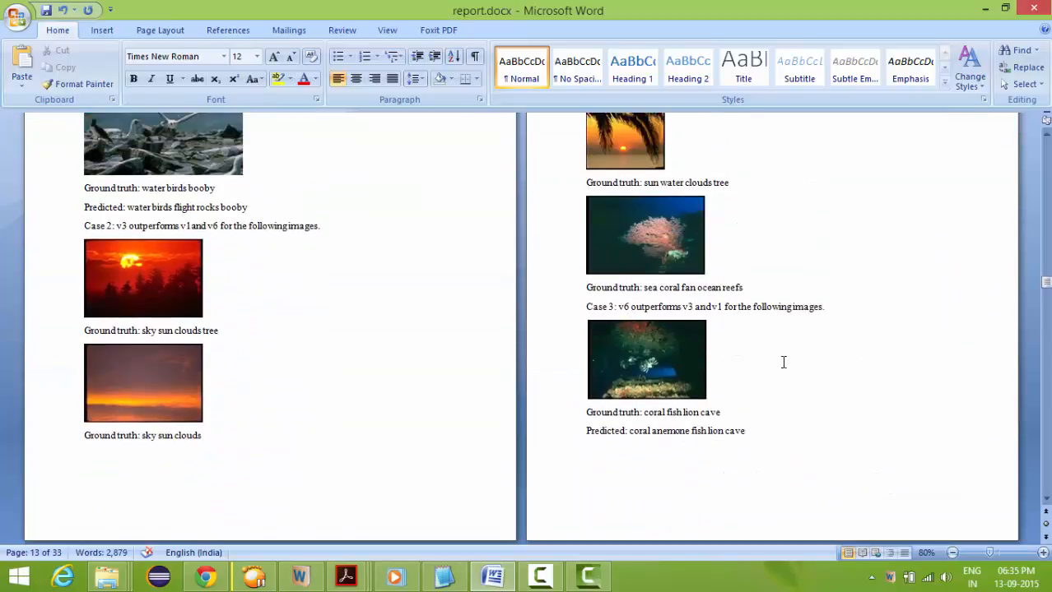
{"action": "mouse_move", "coordinate": [649, 343]}
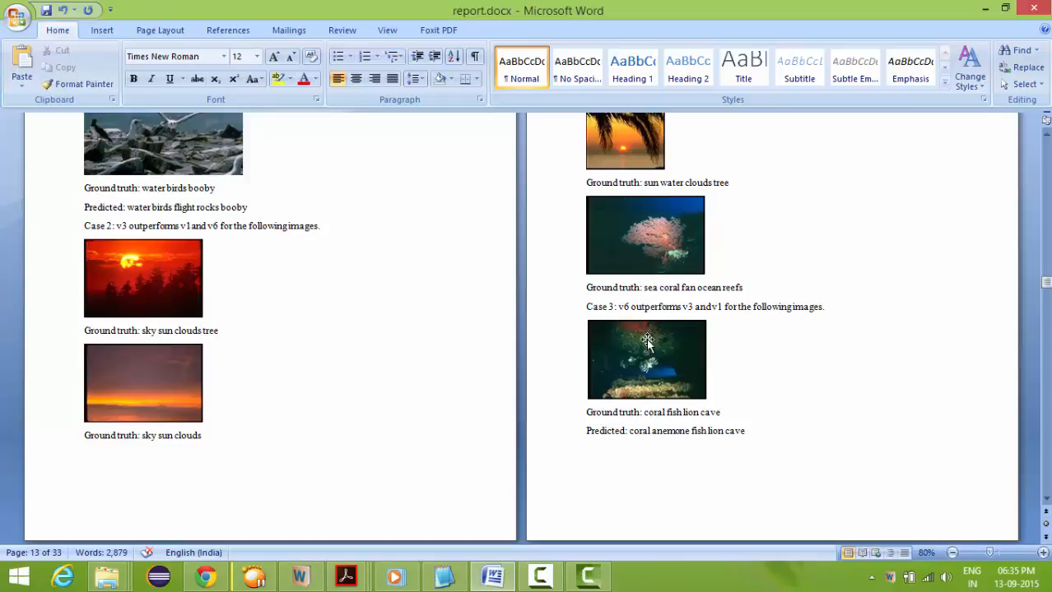
{"action": "mouse_move", "coordinate": [765, 379]}
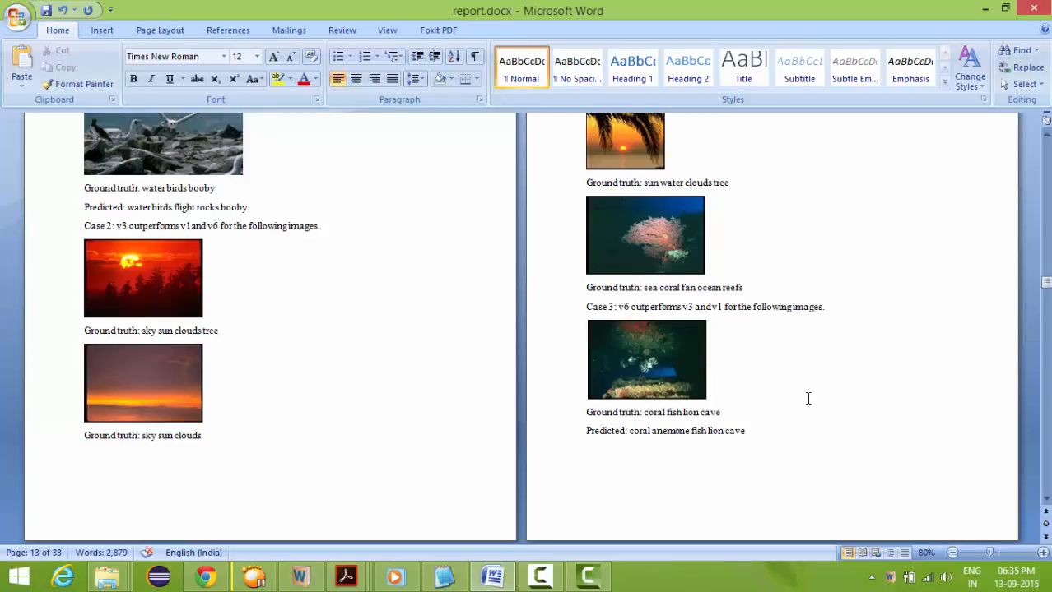
{"action": "scroll", "scroll_direction": "down", "scroll_amount": 3}
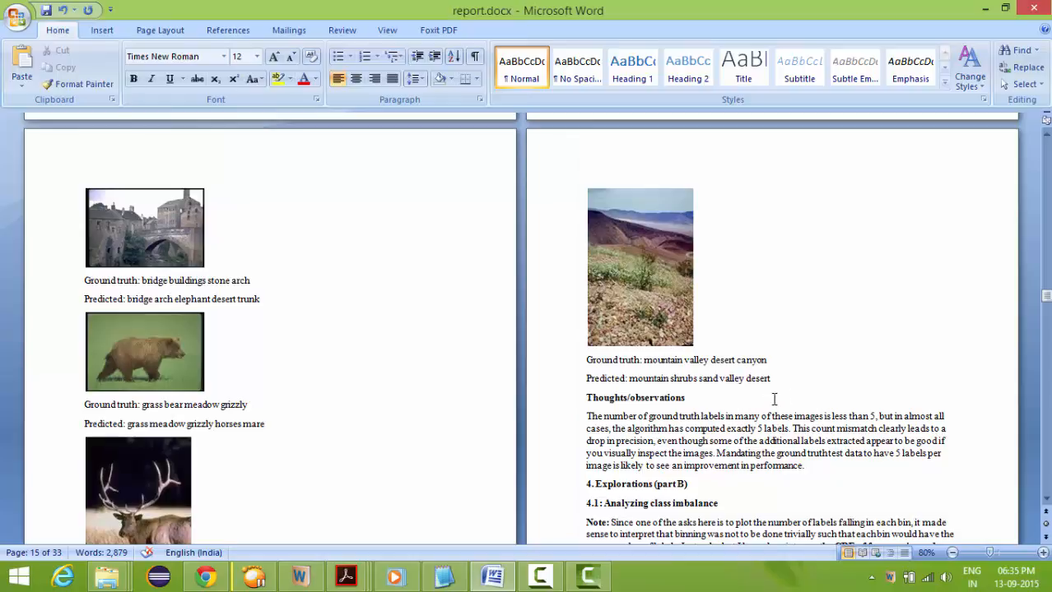
{"action": "mouse_move", "coordinate": [800, 340]}
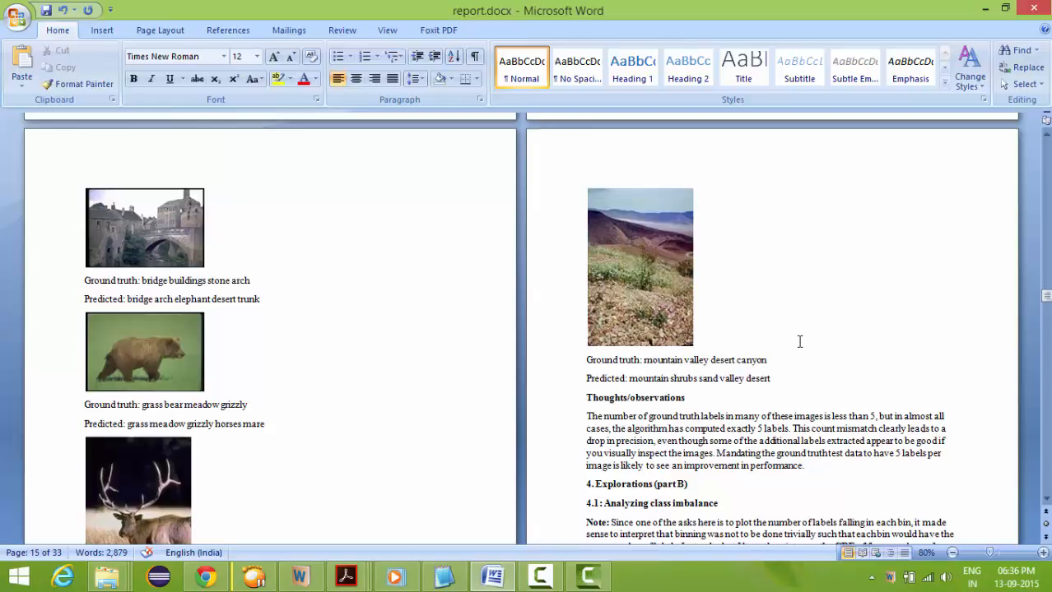
{"action": "scroll", "scroll_direction": "down", "scroll_amount": 3}
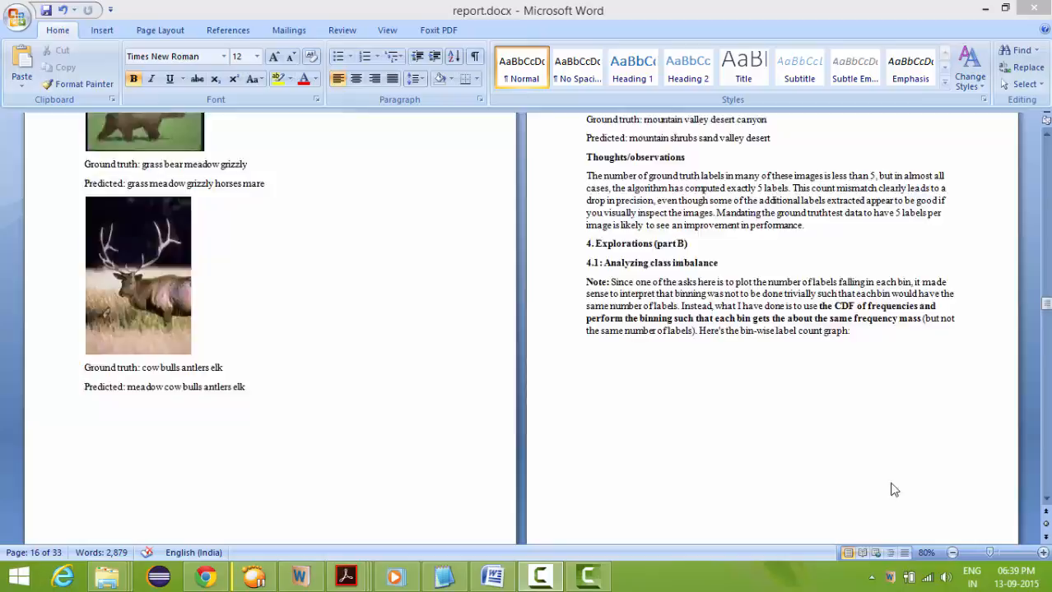
Scroll to page 21 showing section 4.2 beside the e7 Precision and e8 F1 Score charts
{"action": "scroll", "scroll_direction": "down", "scroll_amount": 3}
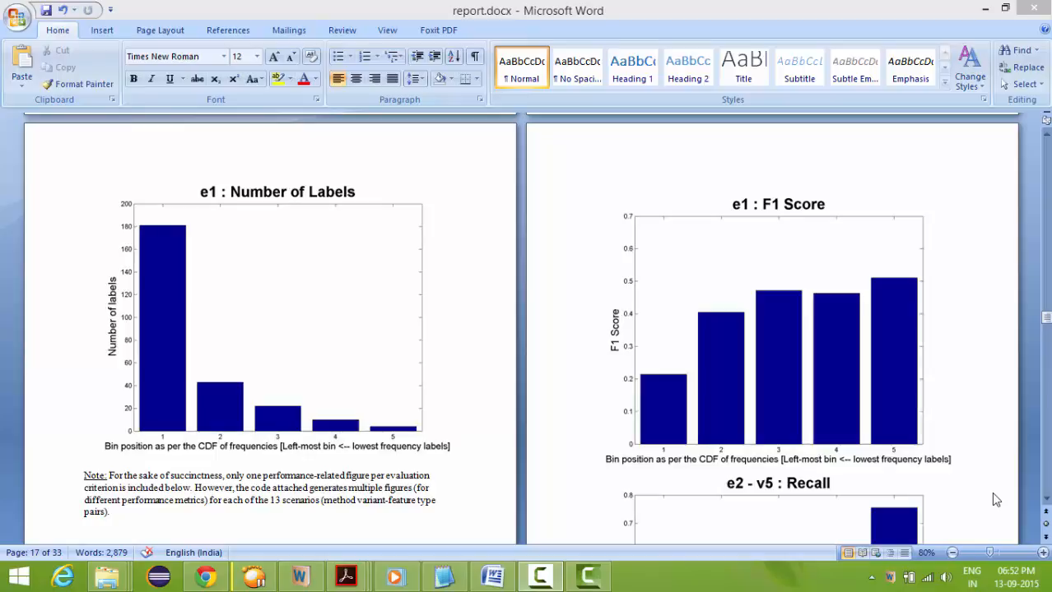
{"action": "scroll", "scroll_direction": "down", "scroll_amount": 3}
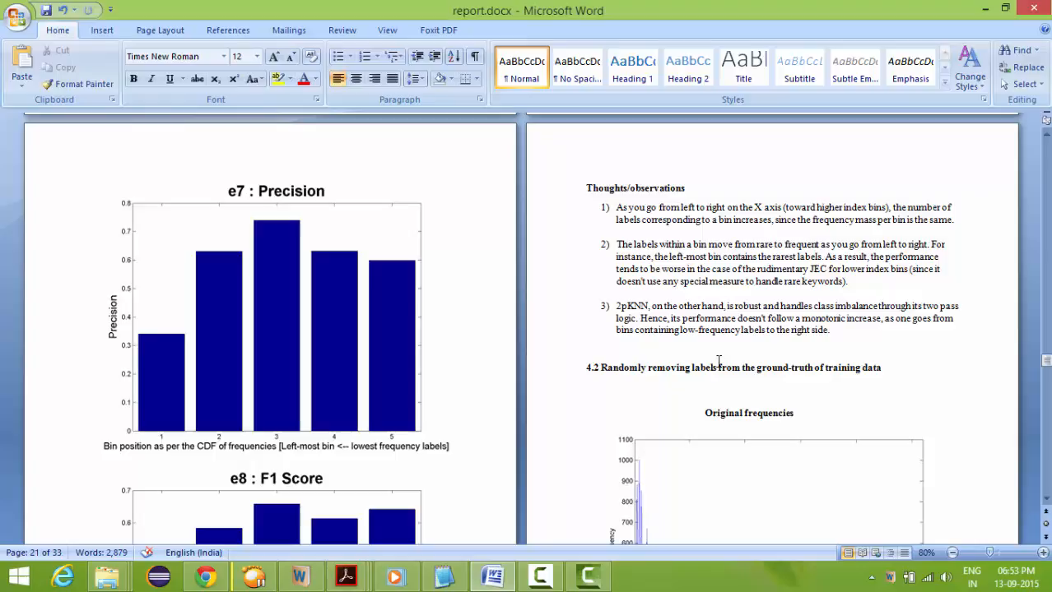
{"action": "left_click", "coordinate": [84, 457]}
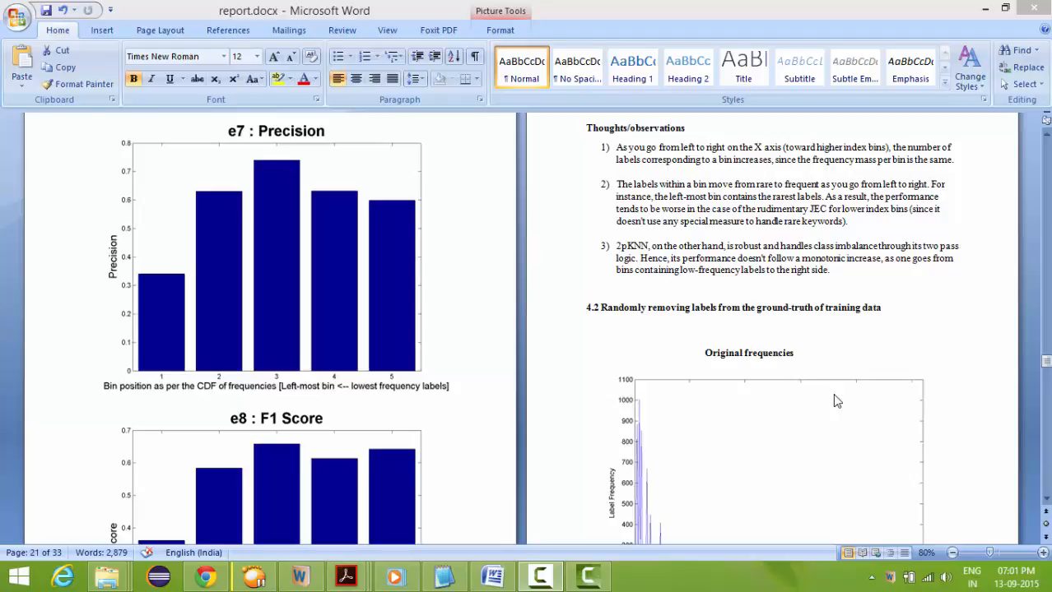
{"action": "scroll", "scroll_direction": "down", "scroll_amount": 3}
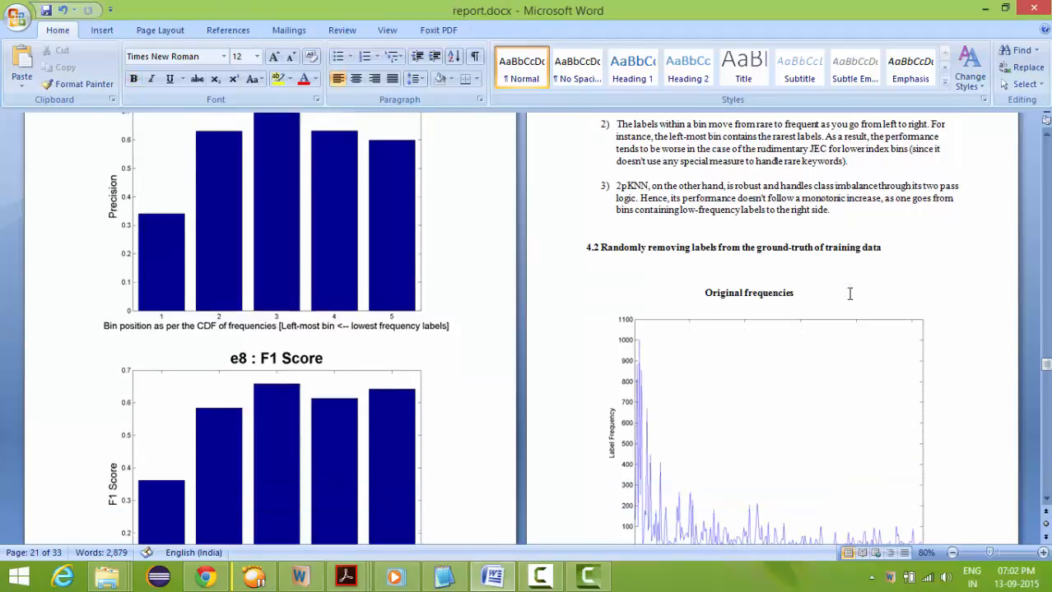
Scroll through the frequency and Recall charts to section 4.3 and its results table on page 23
{"action": "scroll", "scroll_direction": "down", "scroll_amount": 3}
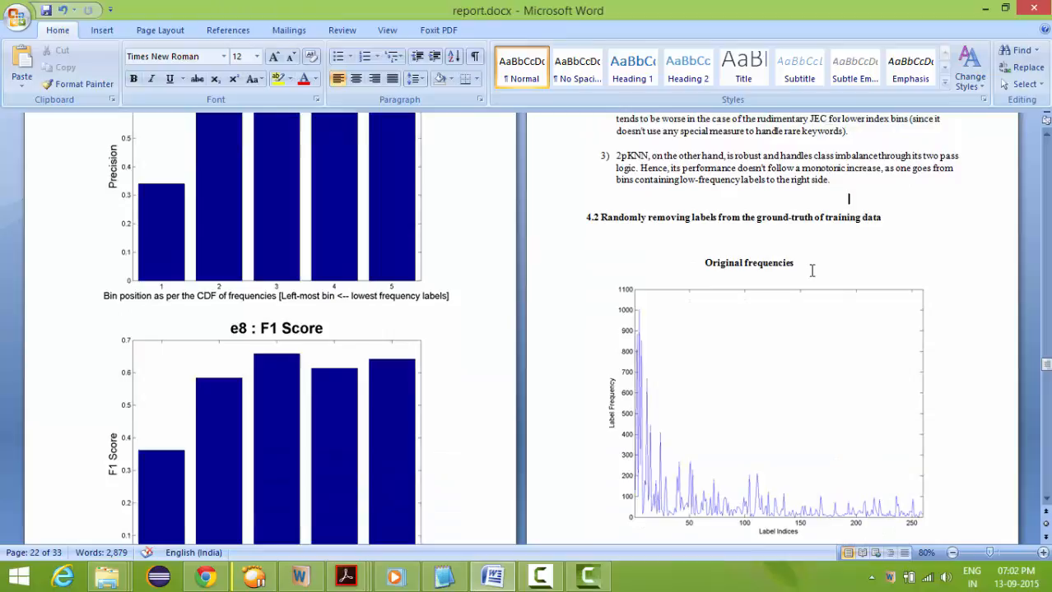
{"action": "scroll", "scroll_direction": "down", "scroll_amount": 3}
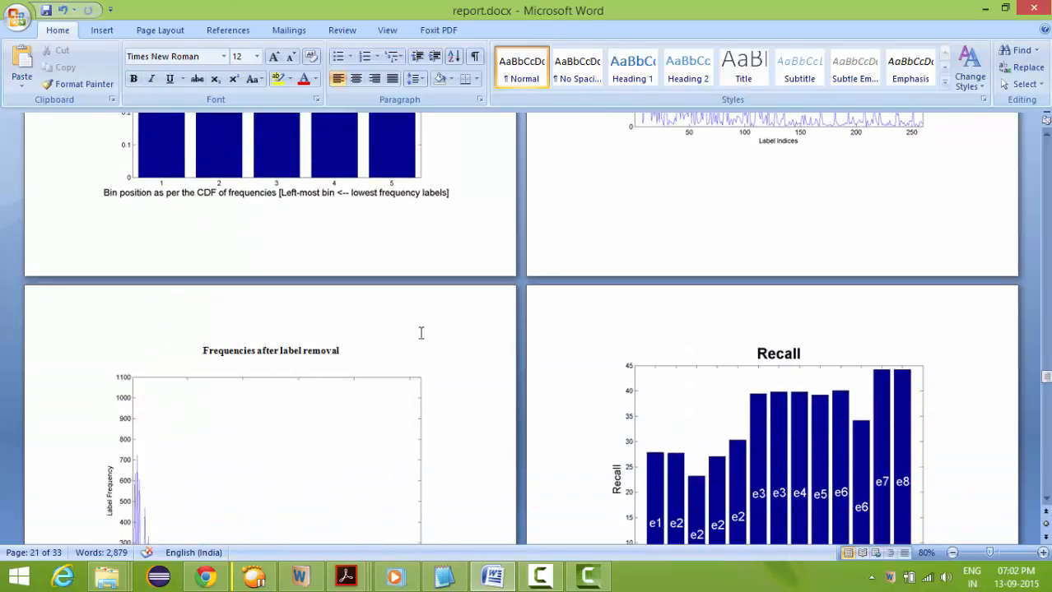
{"action": "scroll", "scroll_direction": "down", "scroll_amount": 3}
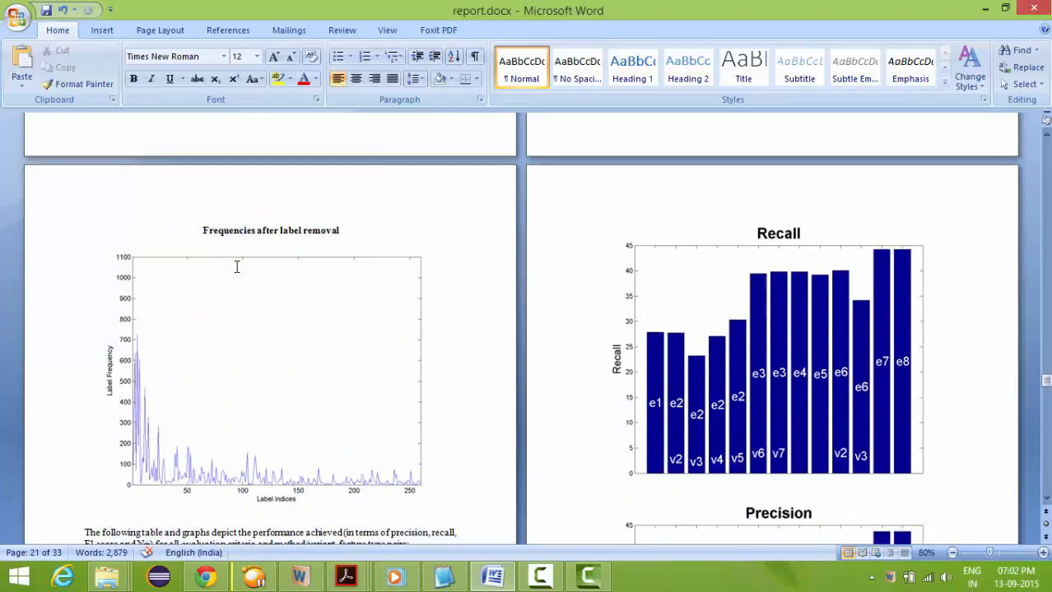
{"action": "mouse_move", "coordinate": [299, 409]}
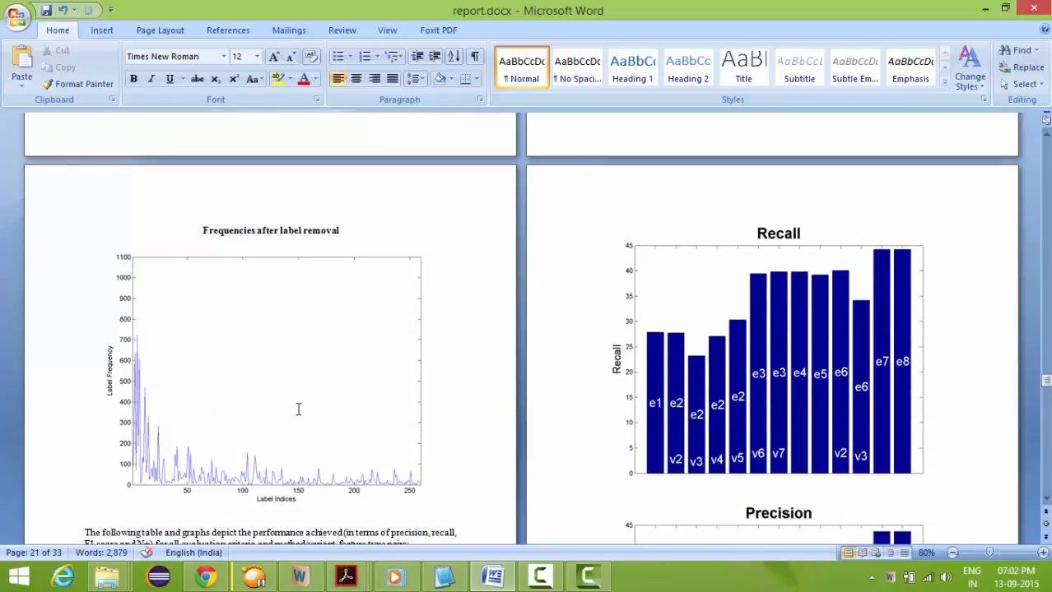
{"action": "scroll", "scroll_direction": "down", "scroll_amount": 3}
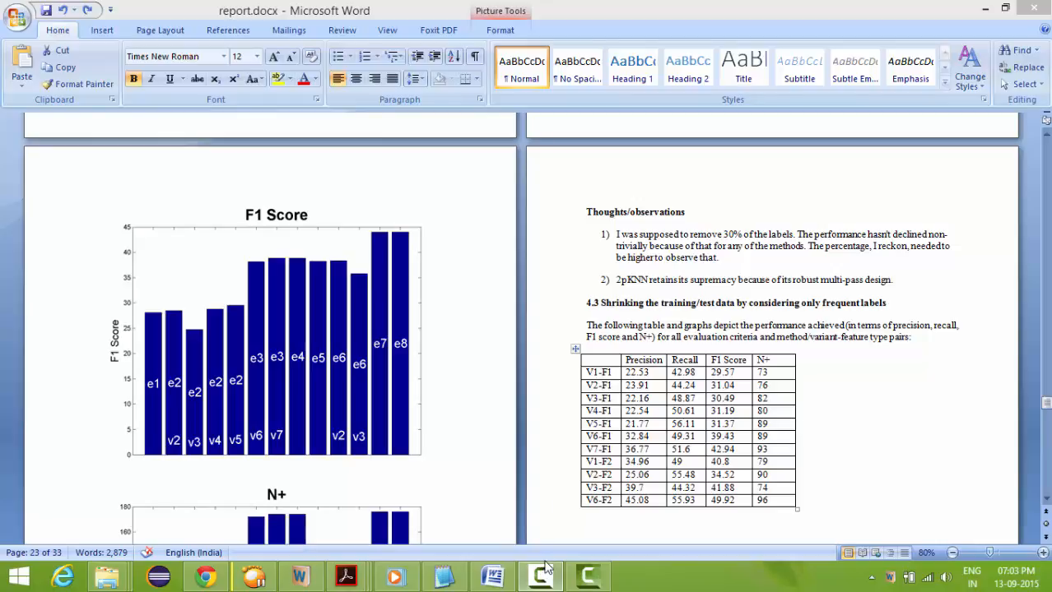
{"action": "scroll", "scroll_direction": "down", "scroll_amount": 3}
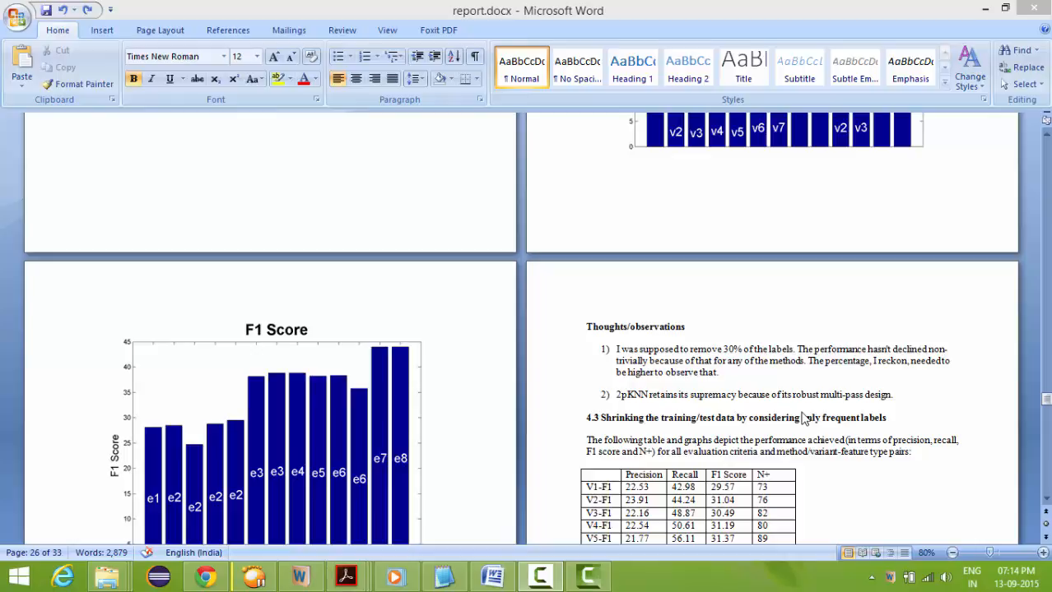
Scroll to page 30 showing section 4.4 on keeping only rare labels with its Precision chart
{"action": "scroll", "scroll_direction": "down", "scroll_amount": 3}
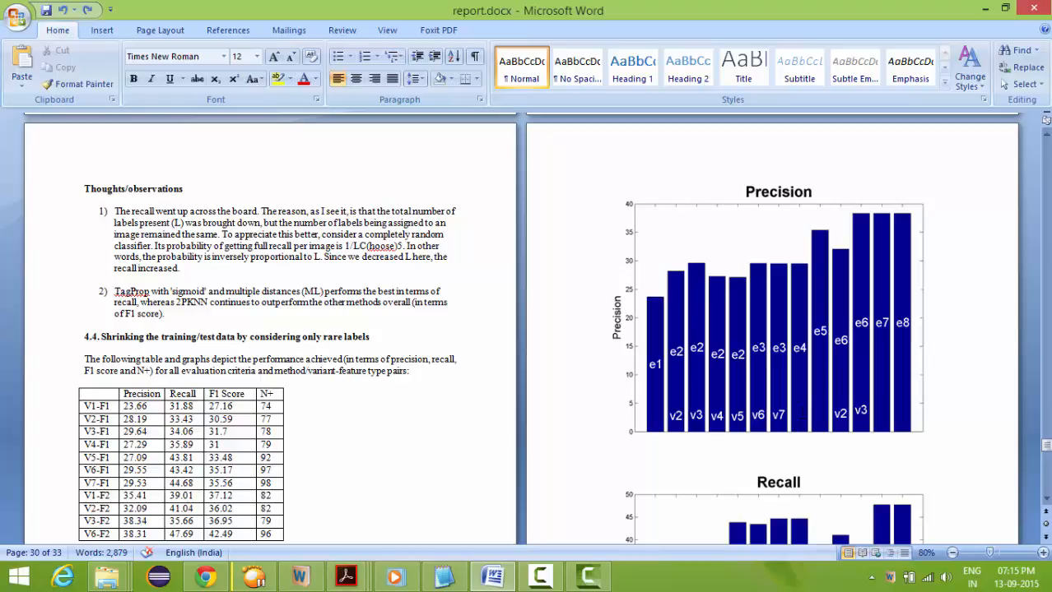
{"action": "left_click", "coordinate": [586, 457]}
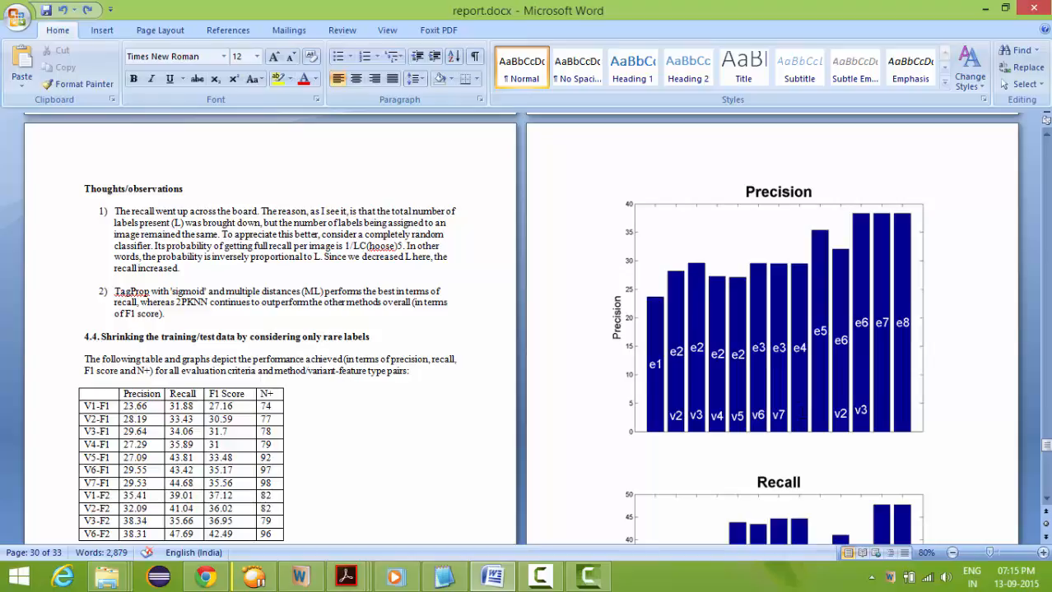
{"action": "mouse_move", "coordinate": [994, 508]}
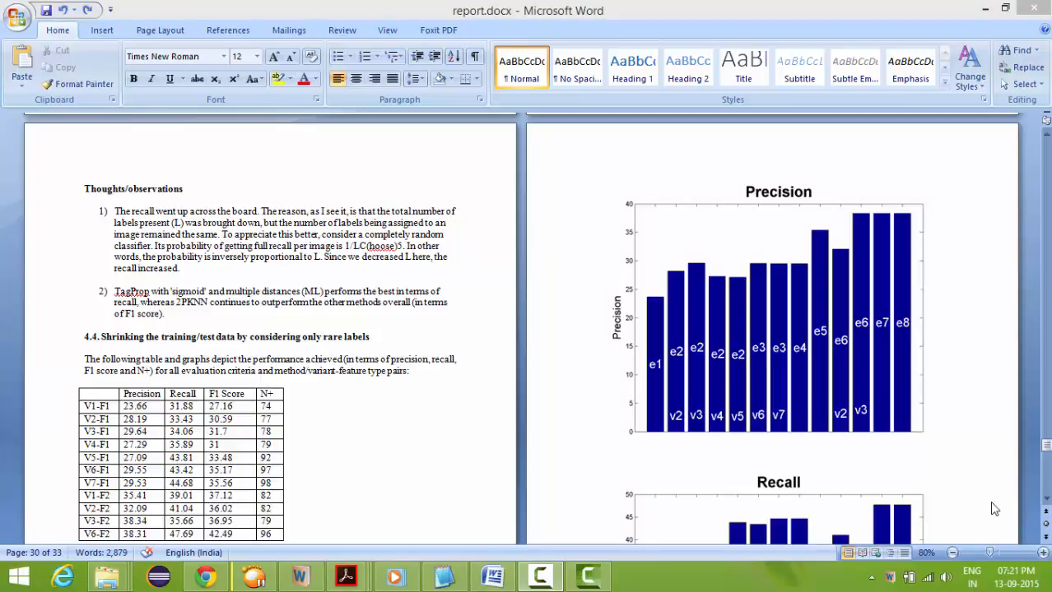
Scroll to page 32 showing section 5, Extensions (Question 2), opposite the N+ chart
{"action": "scroll", "scroll_direction": "down", "scroll_amount": 3}
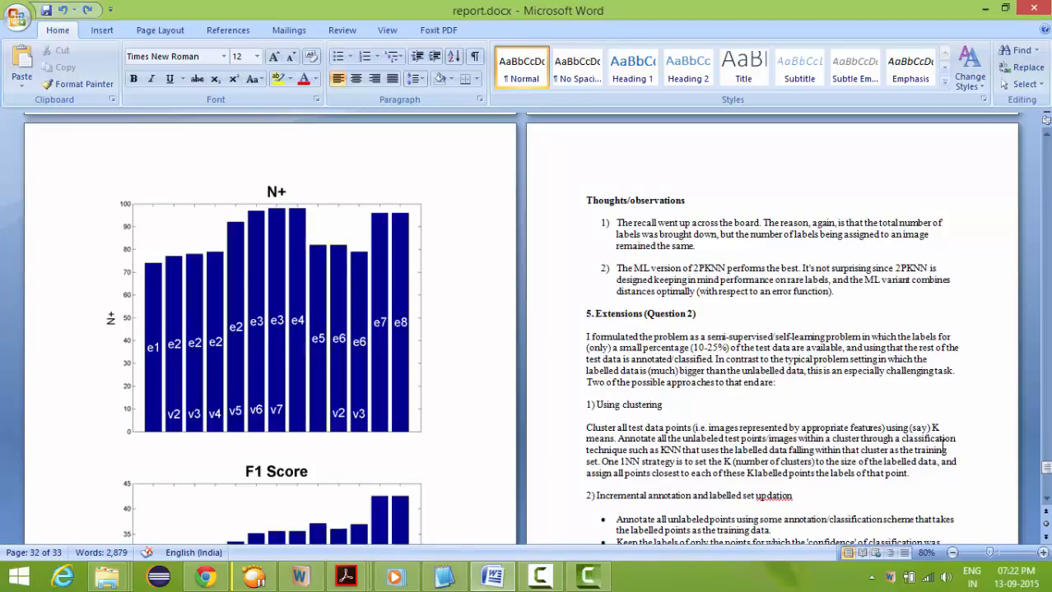
Place the cursor in the document and scroll to the incremental annotation bullets and Measure of confidence heading
{"action": "left_click", "coordinate": [588, 326]}
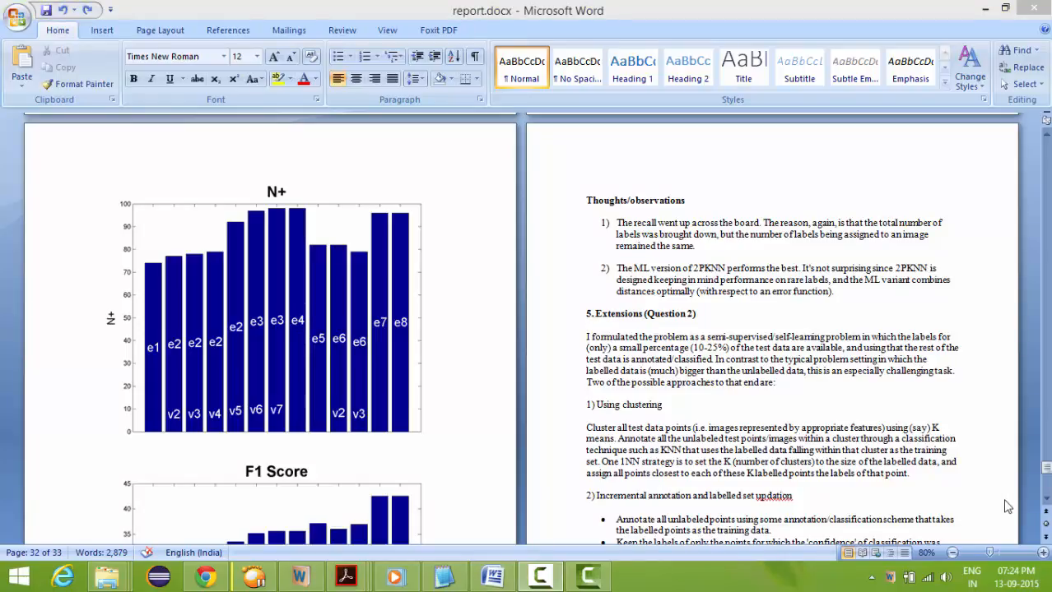
{"action": "left_click", "coordinate": [345, 576]}
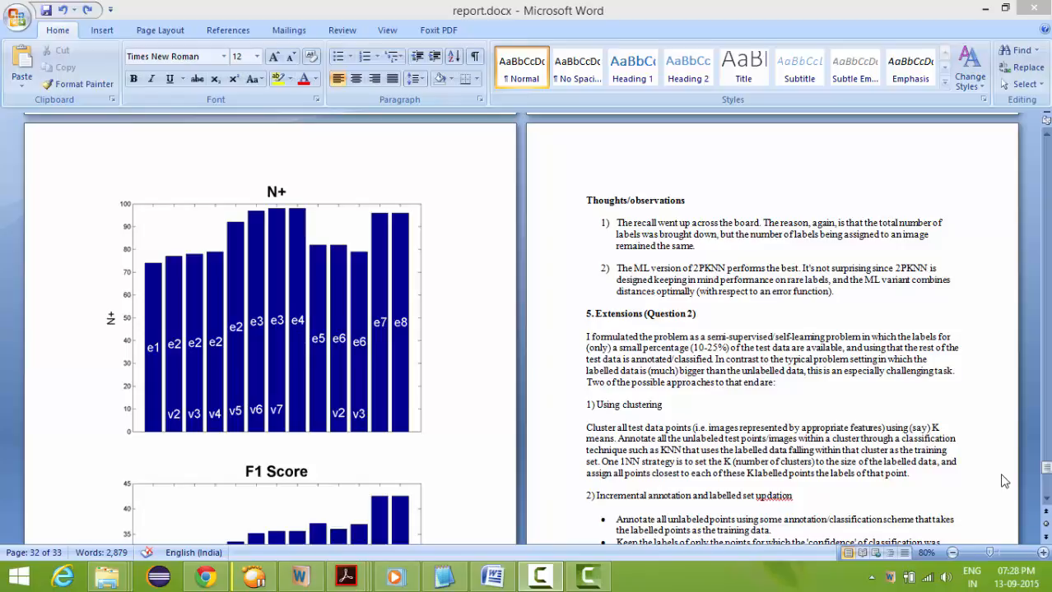
{"action": "scroll", "scroll_direction": "down", "scroll_amount": 3}
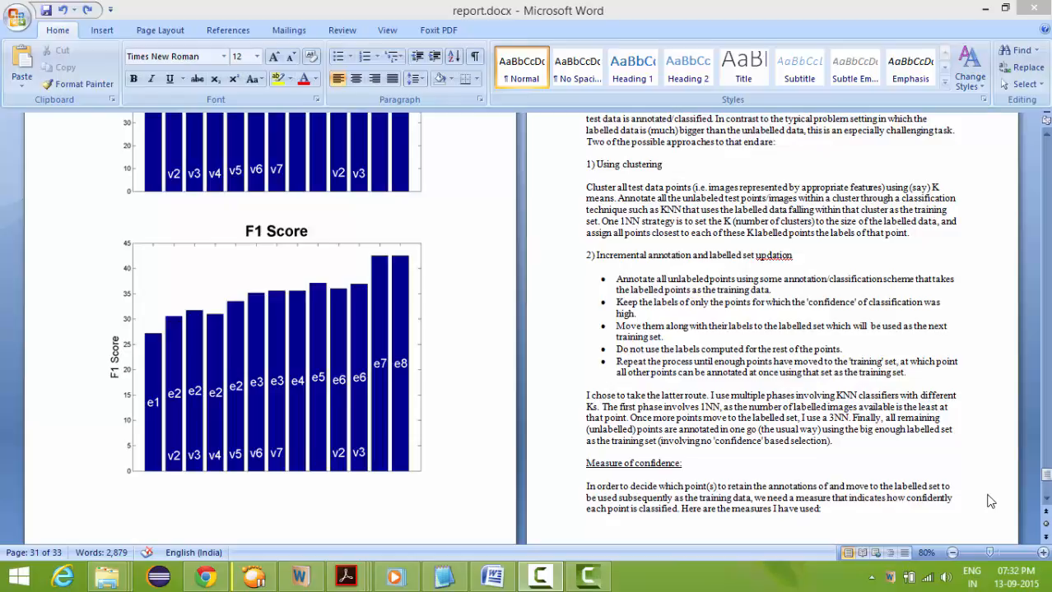
{"action": "mouse_move", "coordinate": [1011, 508]}
{"action": "type", "text": "conventionally"}
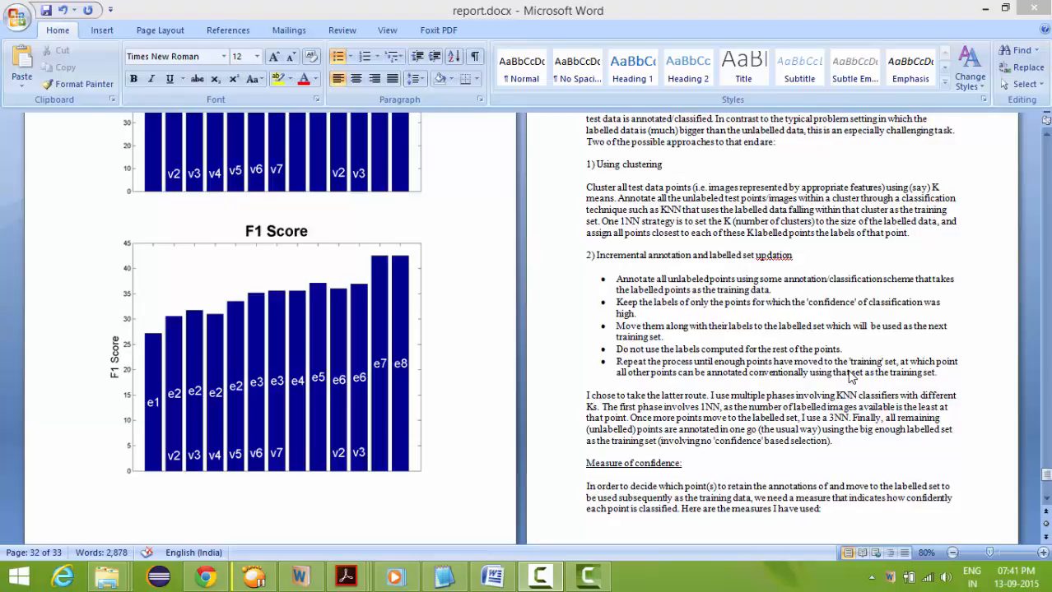
Scroll down to the Case 1: 1NN and Case 2: KNN confidence cases above the Results heading
{"action": "scroll", "scroll_direction": "down", "scroll_amount": 3}
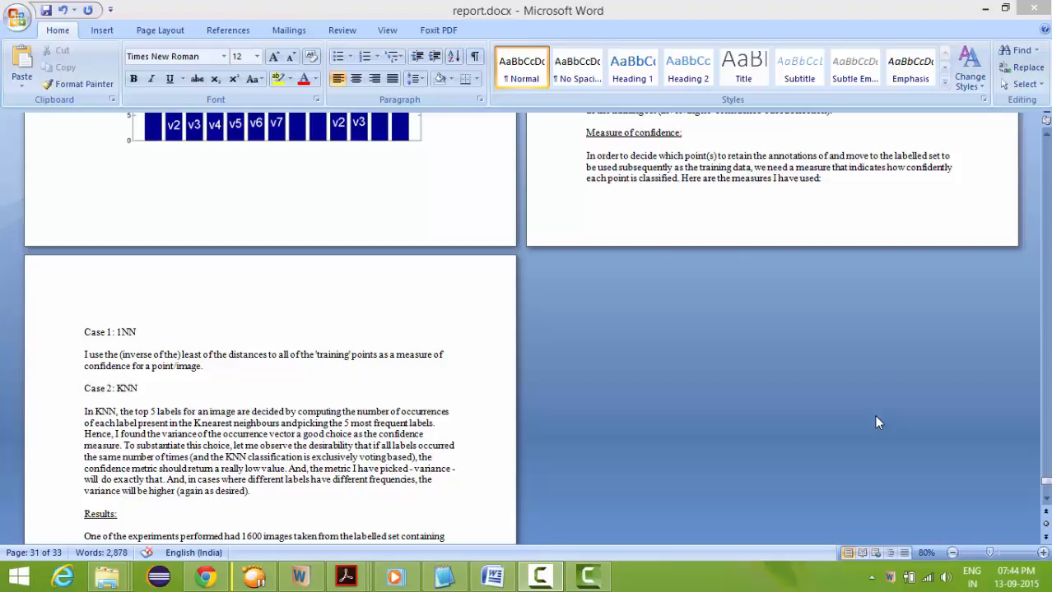